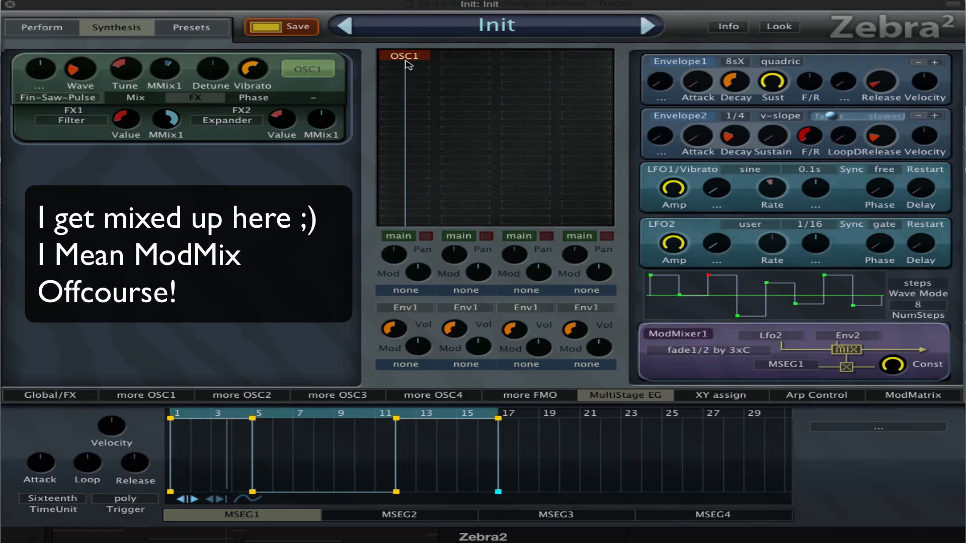
Add OSC2 to the patch and pick MMix1 as its tuning modulation source.
click(464, 55)
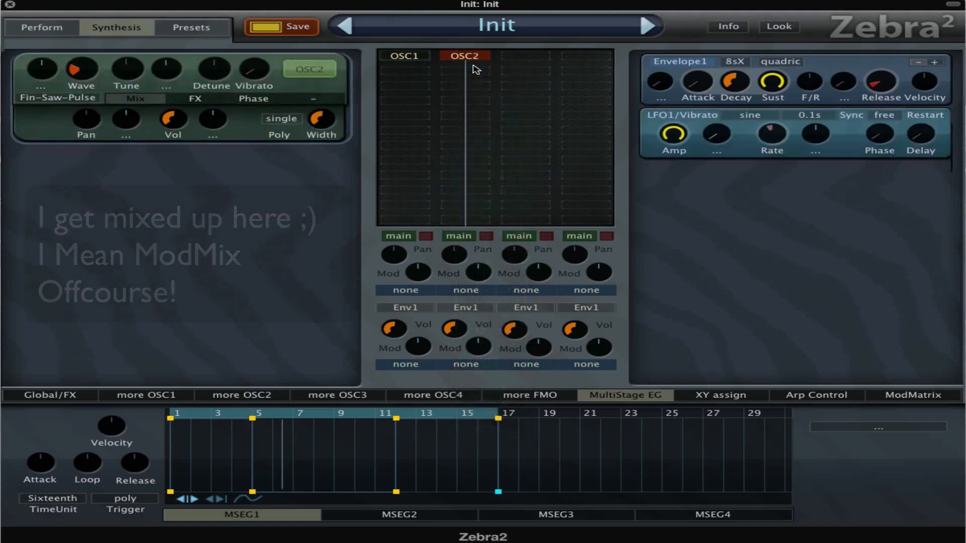
click(194, 99)
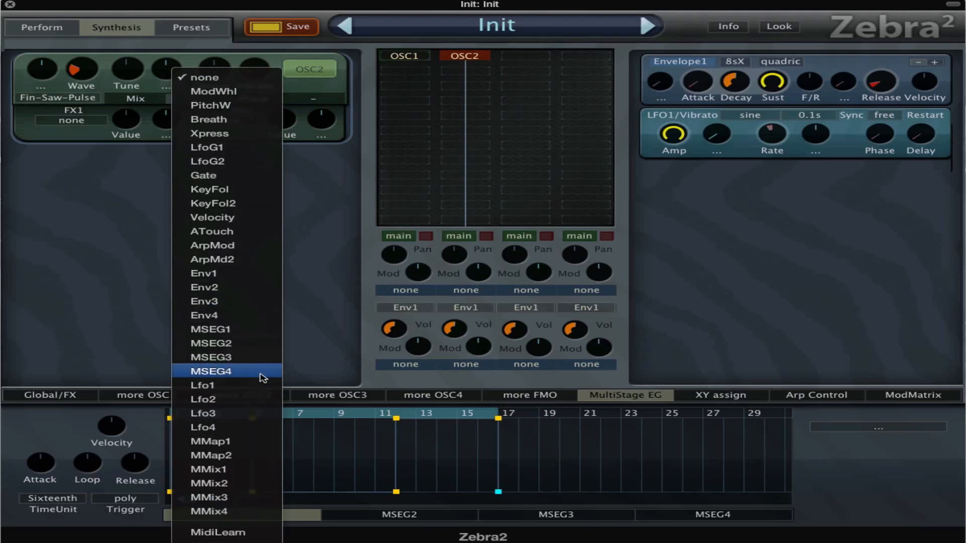
mouse_move(268, 441)
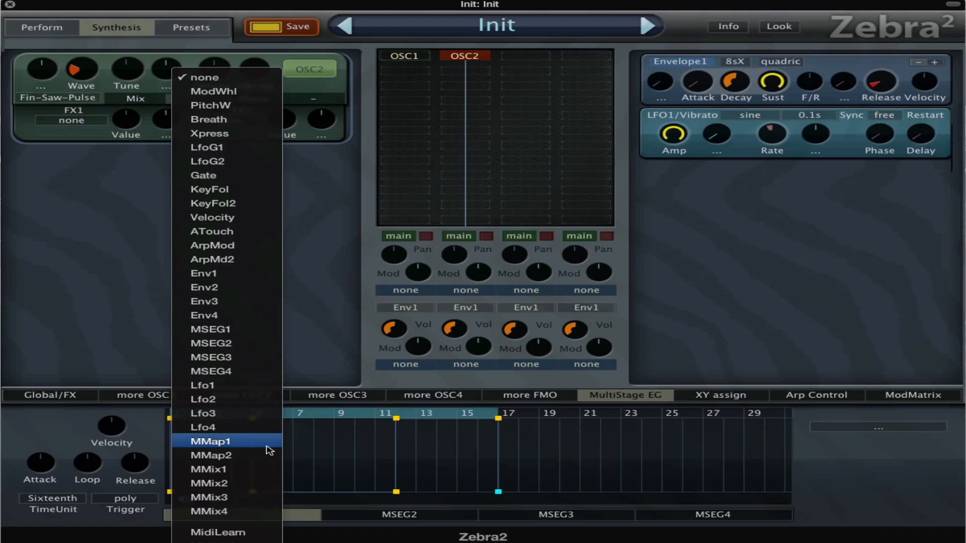
mouse_move(210, 469)
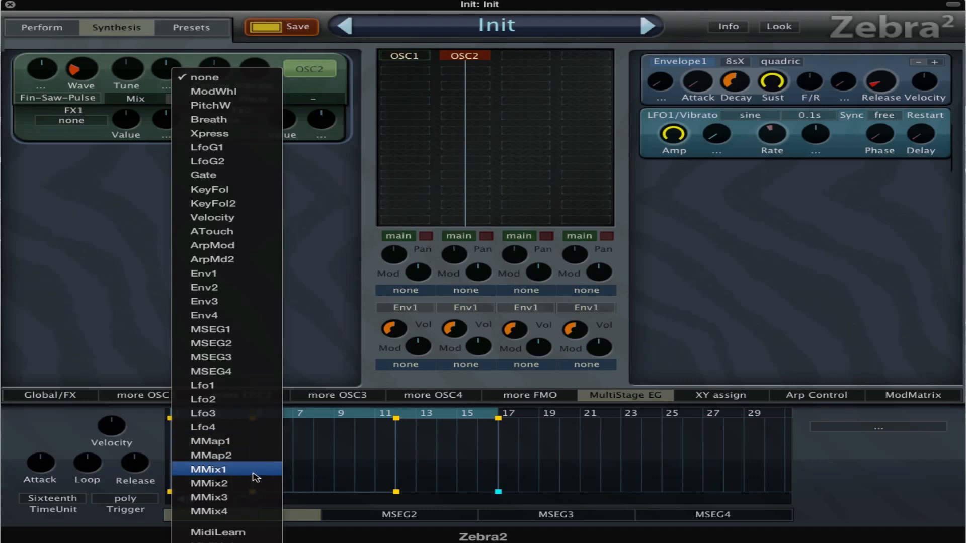
mouse_move(251, 476)
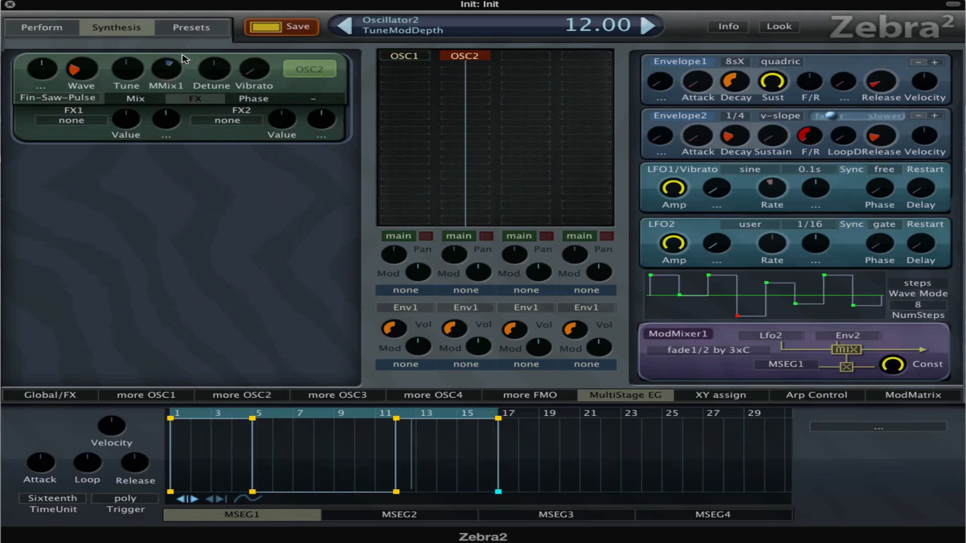
Switch OSC2's tuning modulation source from MMix1 to MMix2.
click(166, 69)
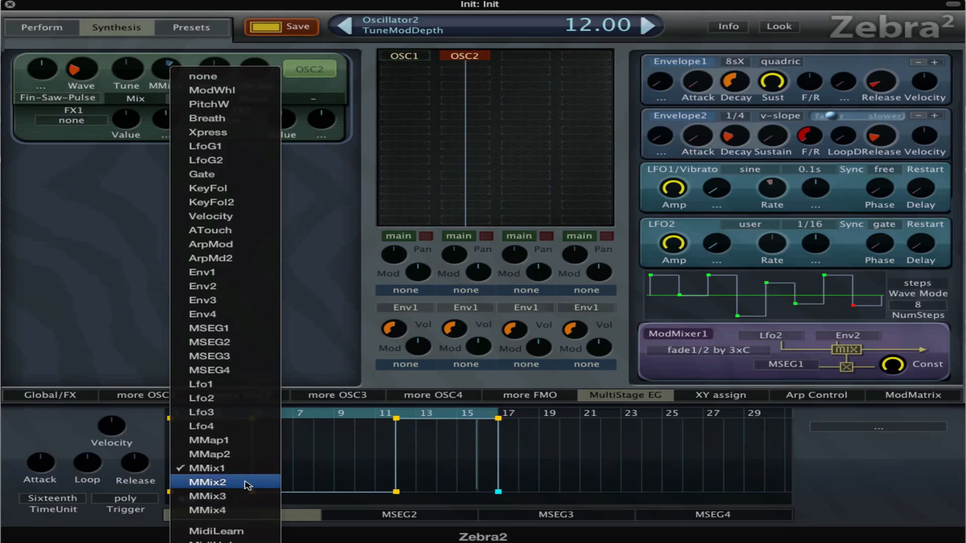
click(208, 481)
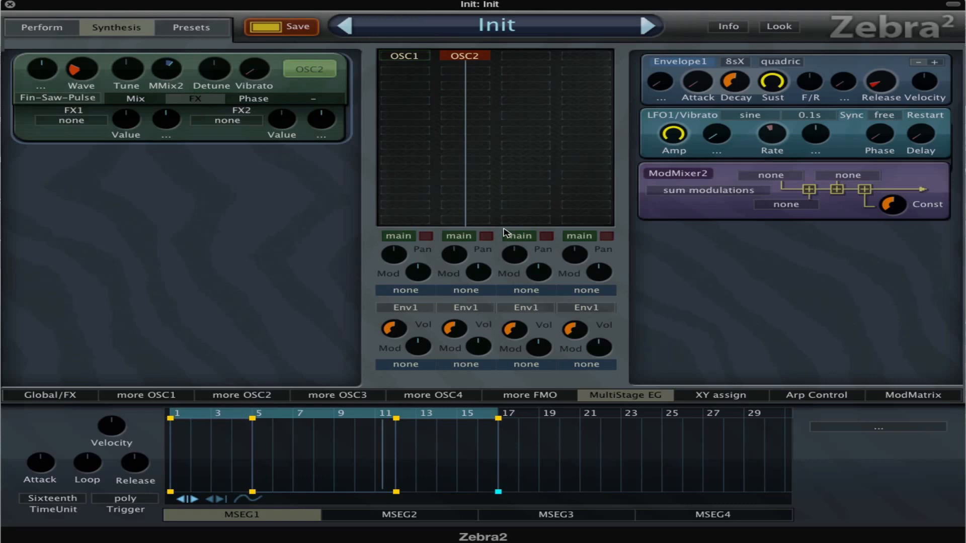
mouse_move(474, 120)
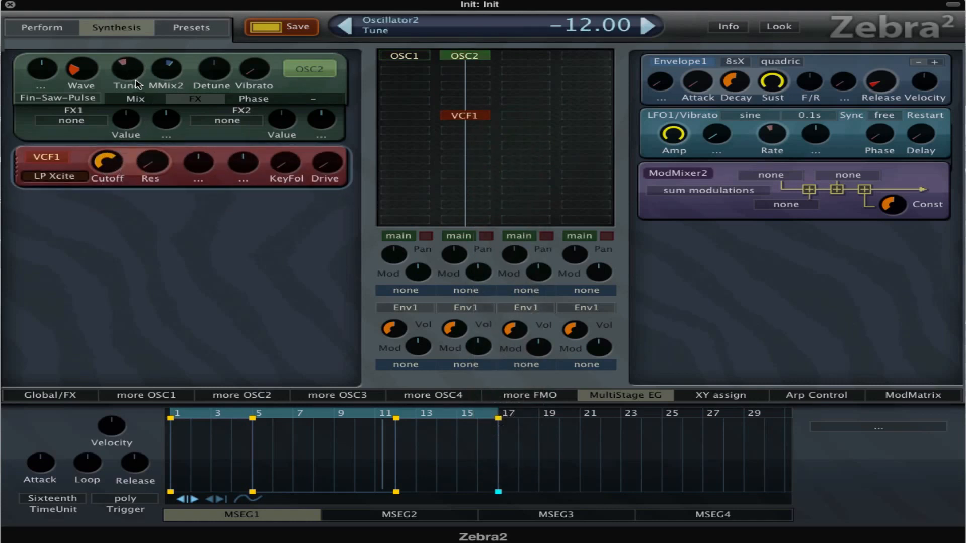
drag(127, 68, 127, 81)
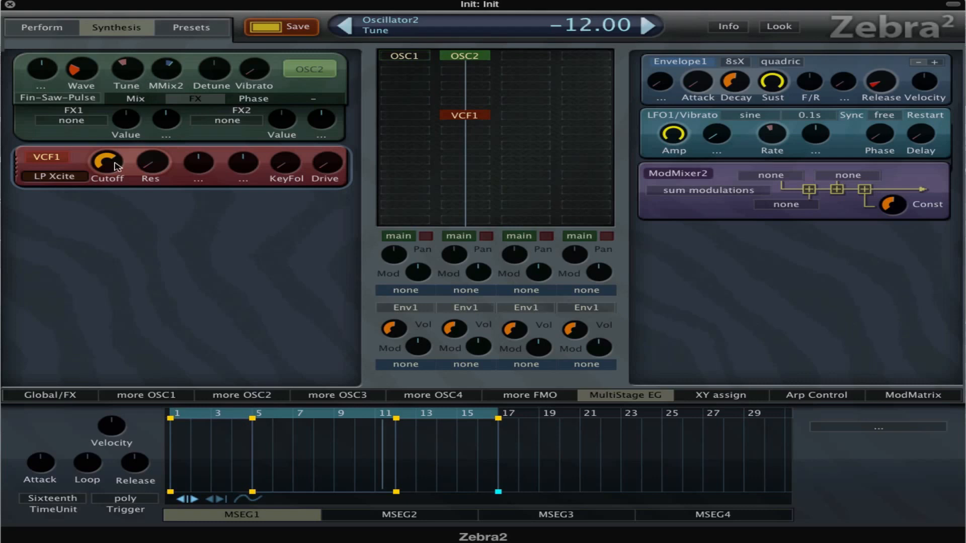
mouse_move(662, 283)
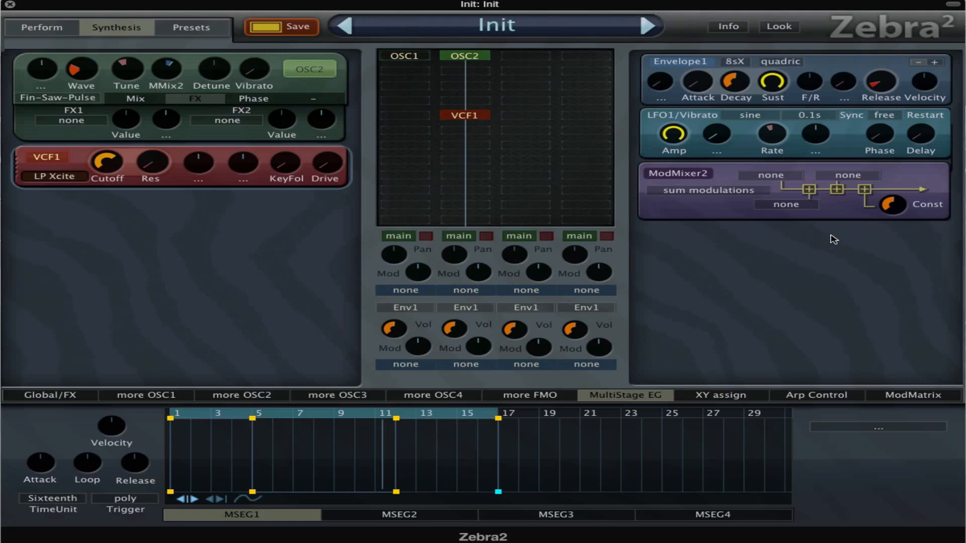
mouse_move(769, 222)
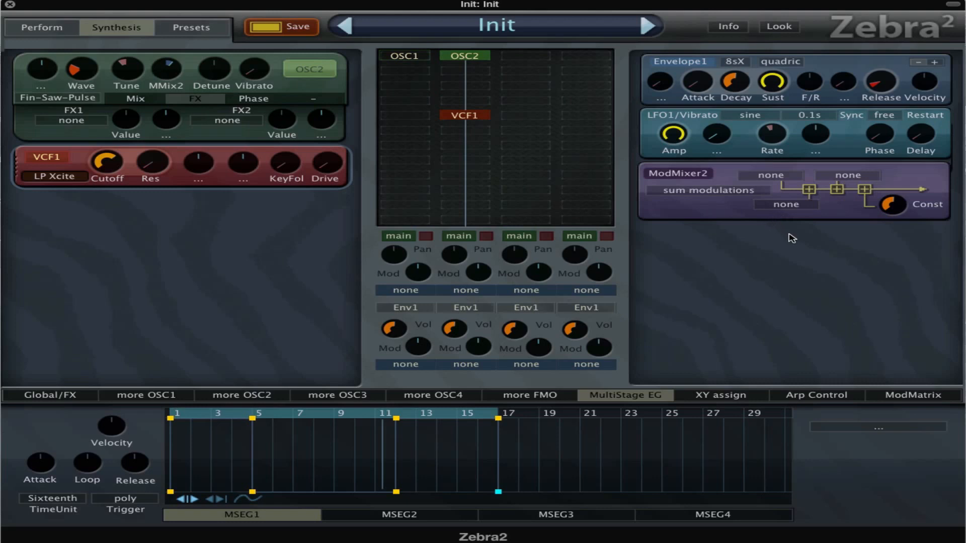
mouse_move(825, 253)
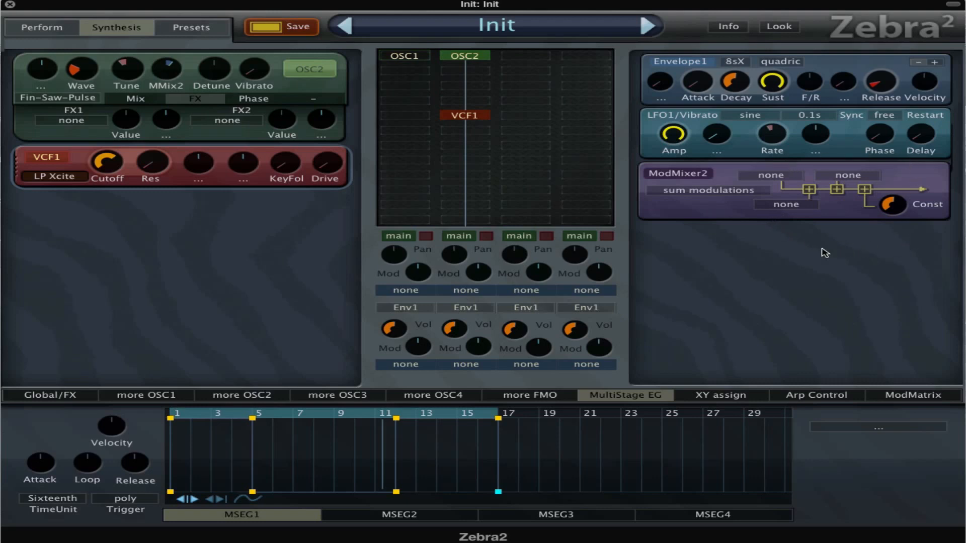
mouse_move(736, 200)
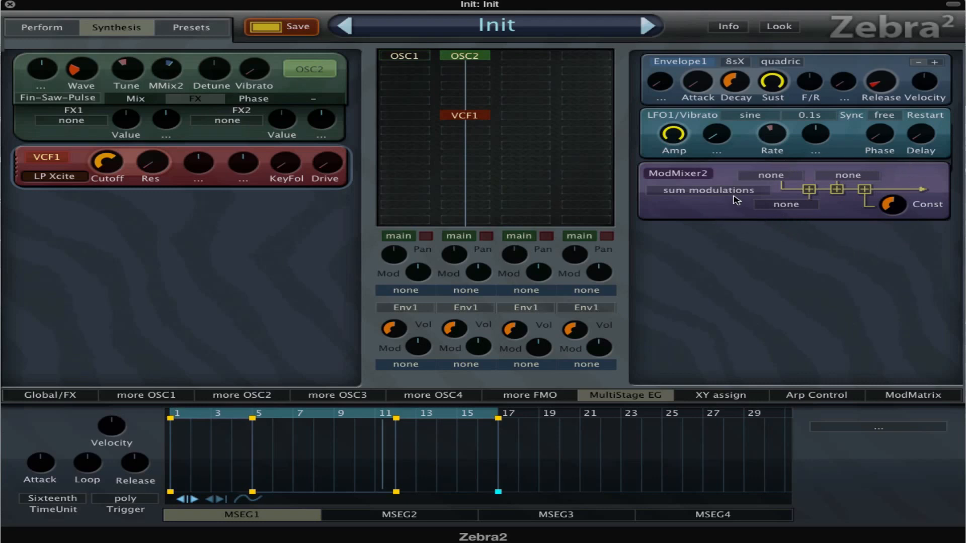
Keep ModMixer2 summing with unassigned inputs and raise its constant to 50.00.
click(709, 190)
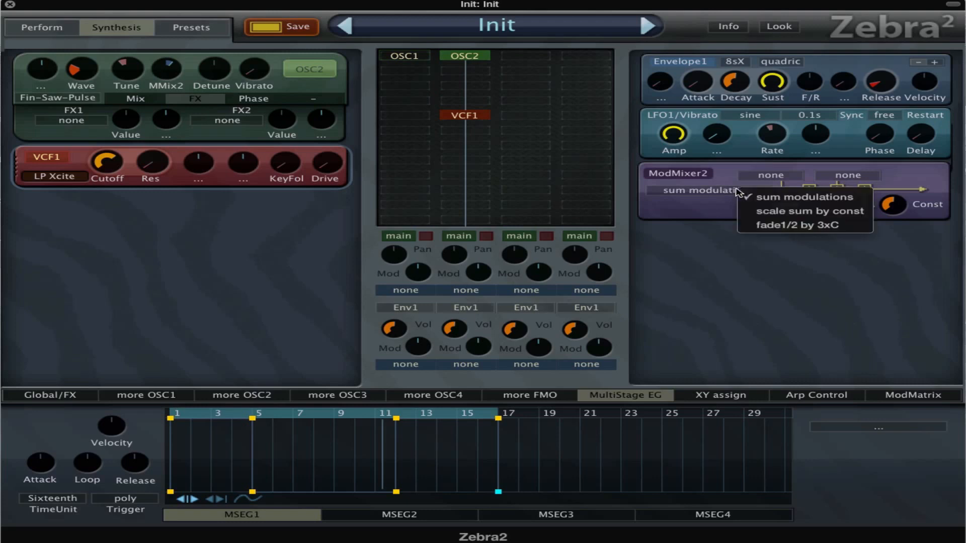
mouse_move(811, 211)
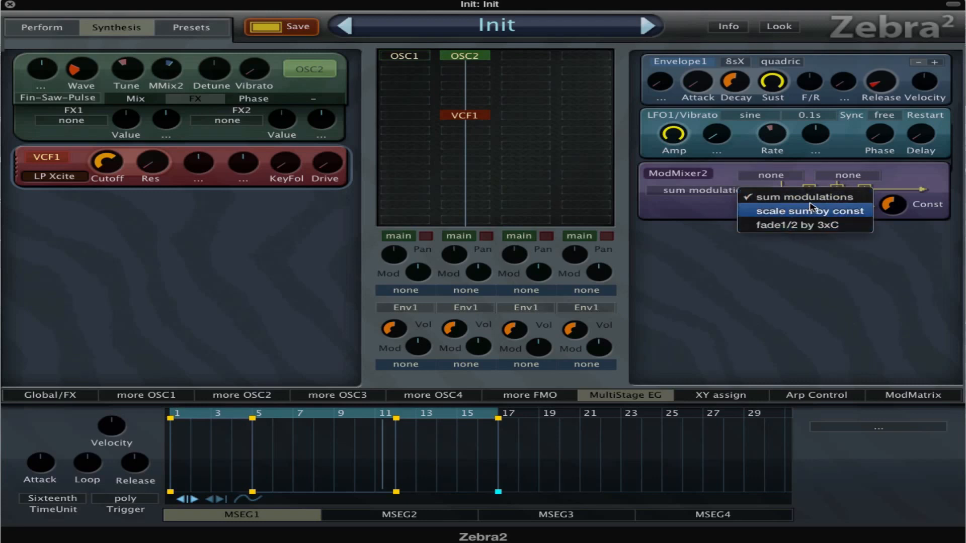
mouse_move(803, 197)
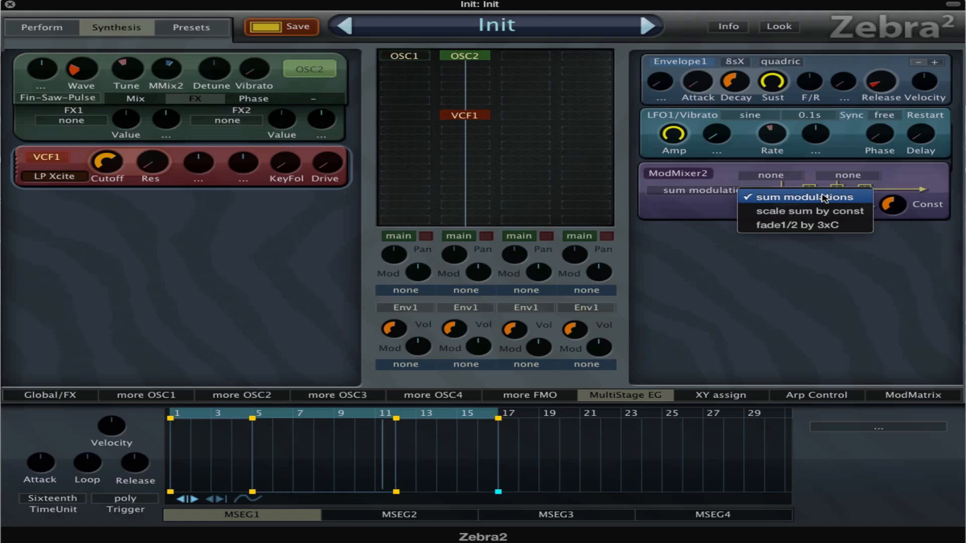
mouse_move(828, 202)
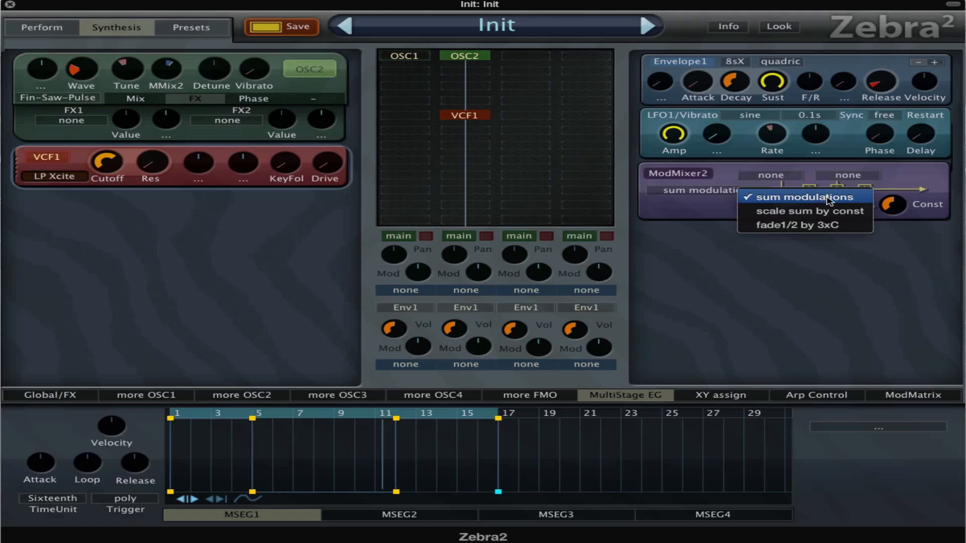
click(800, 197)
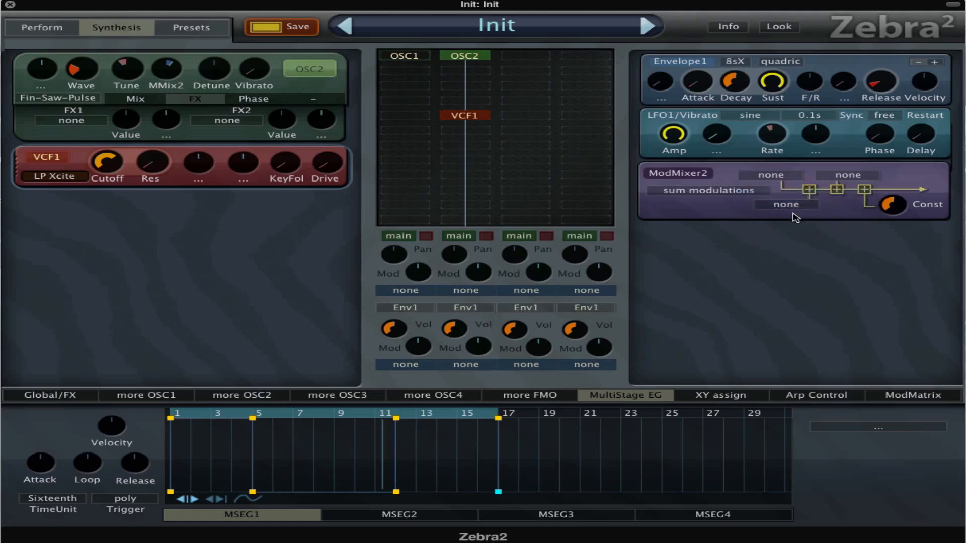
click(770, 175)
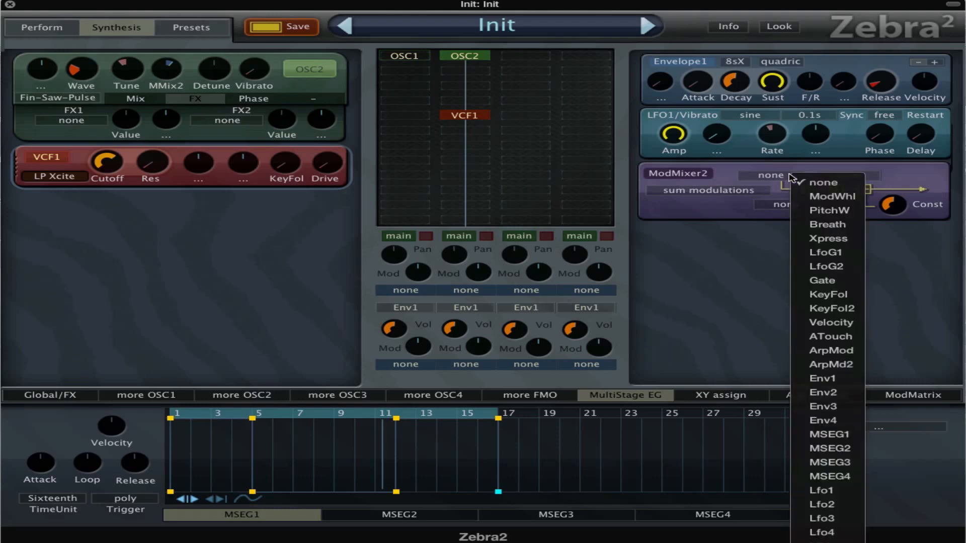
click(822, 182)
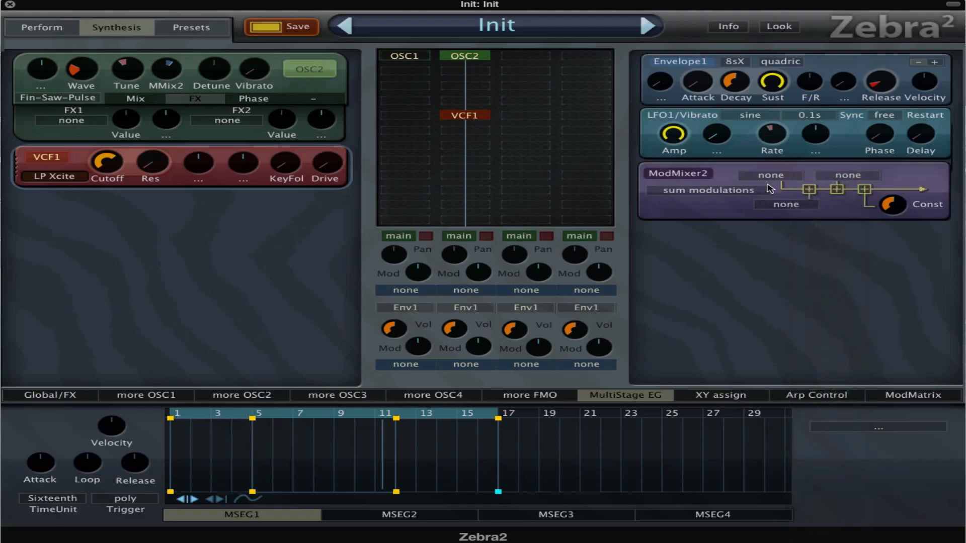
mouse_move(789, 209)
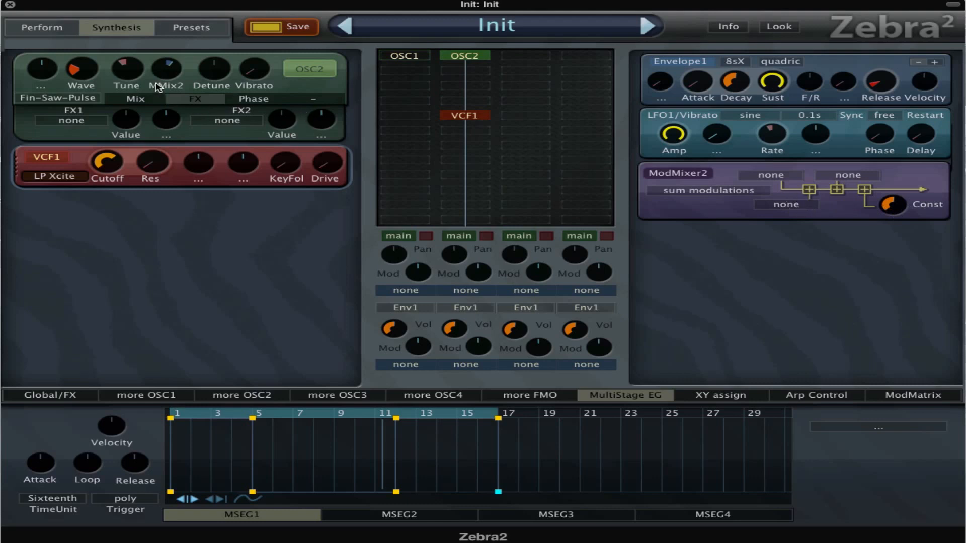
mouse_move(640, 139)
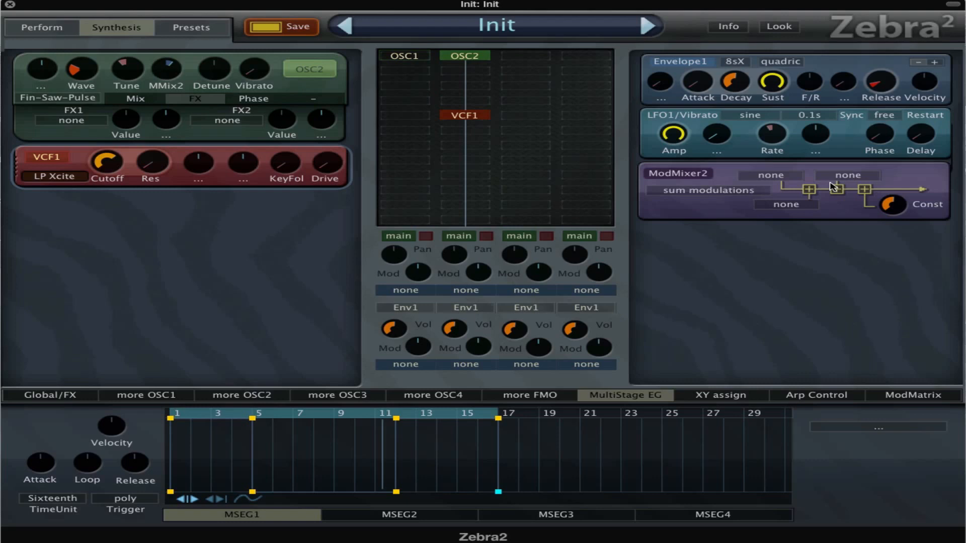
mouse_move(767, 180)
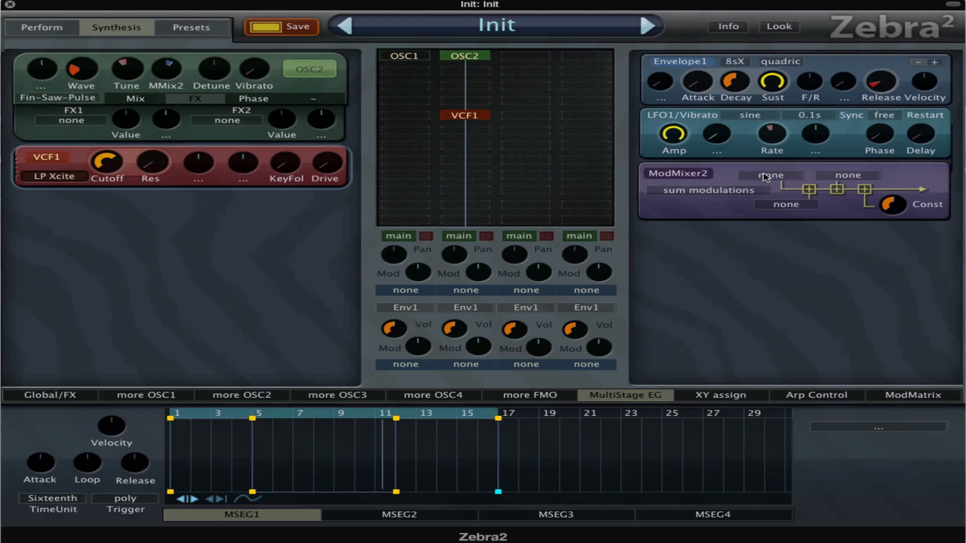
drag(890, 204, 890, 212)
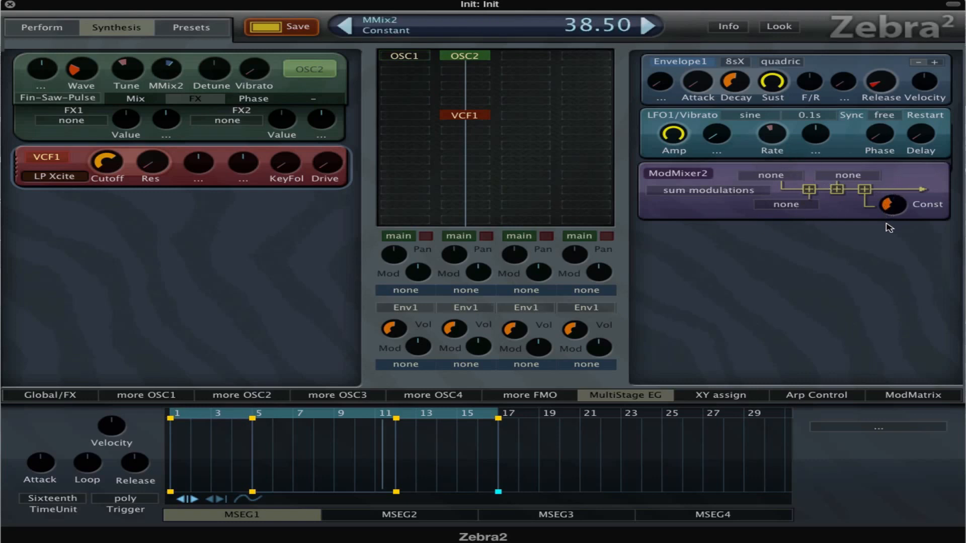
drag(889, 205, 889, 197)
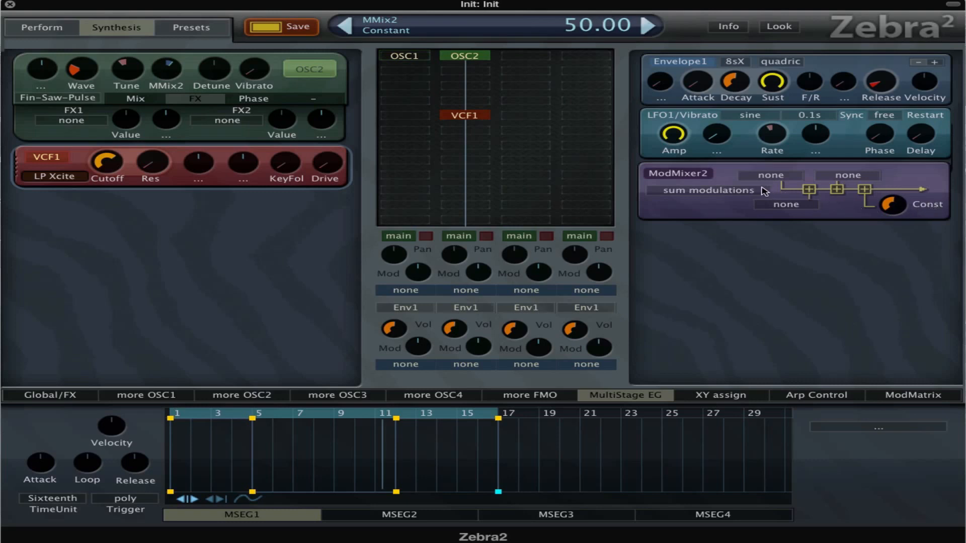
Set ModMixer2 to scale its sum by the constant and bring up its first input's source list.
click(704, 191)
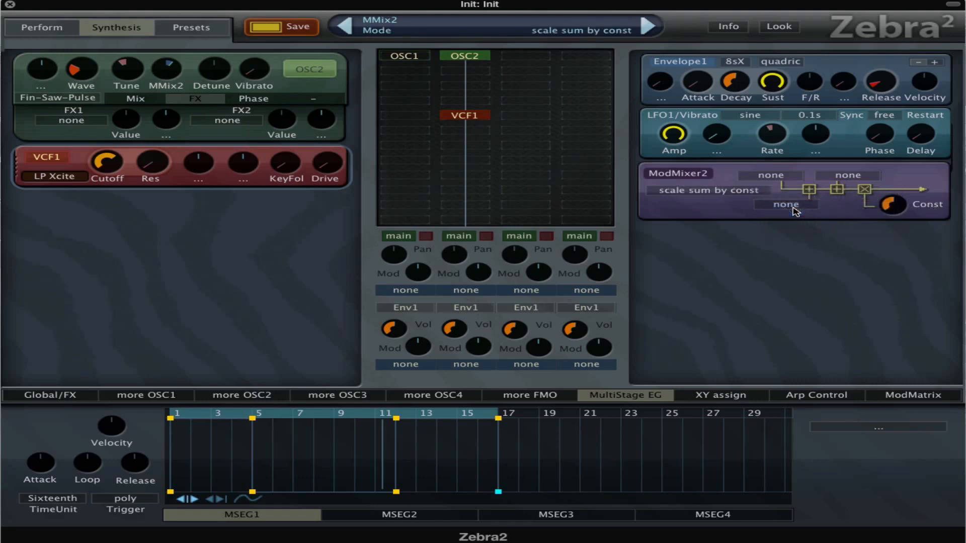
mouse_move(774, 202)
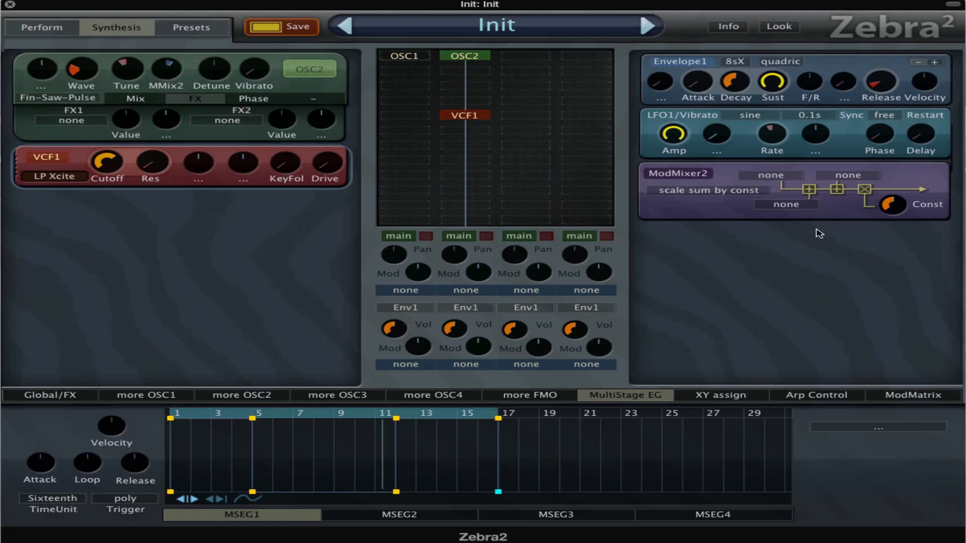
mouse_move(789, 191)
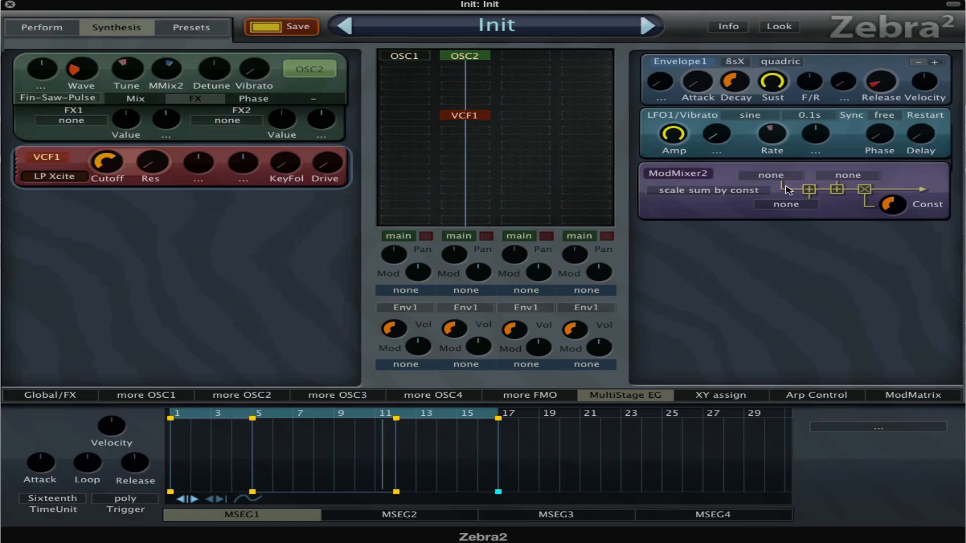
click(786, 204)
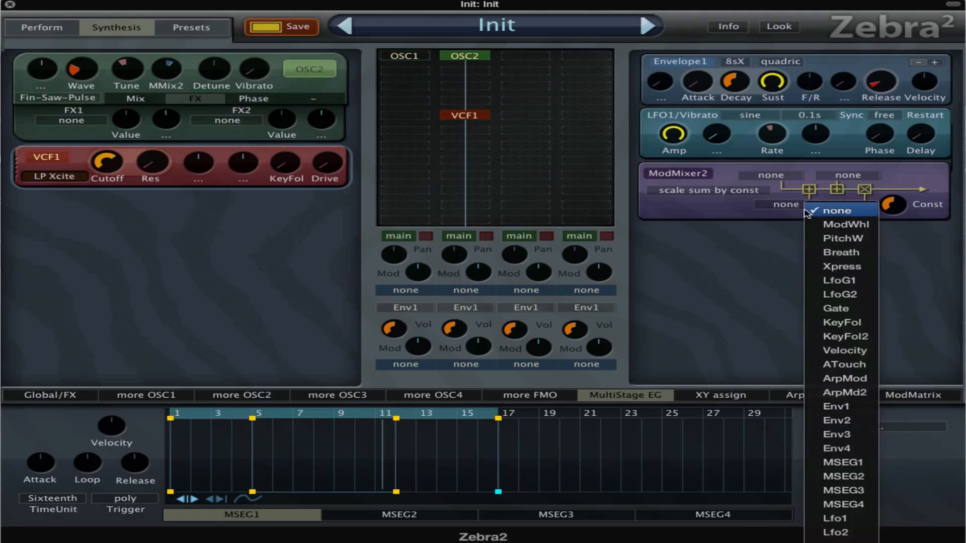
click(835, 210)
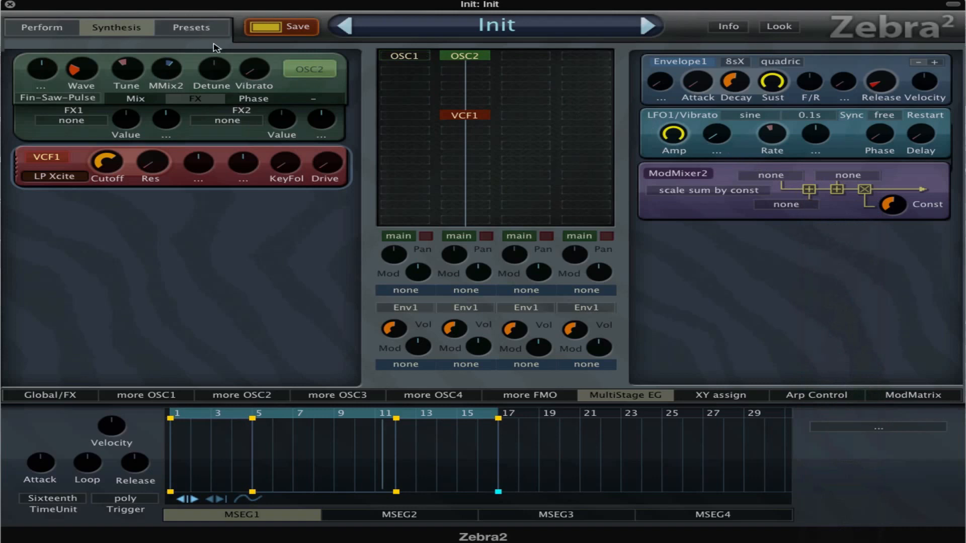
mouse_move(909, 209)
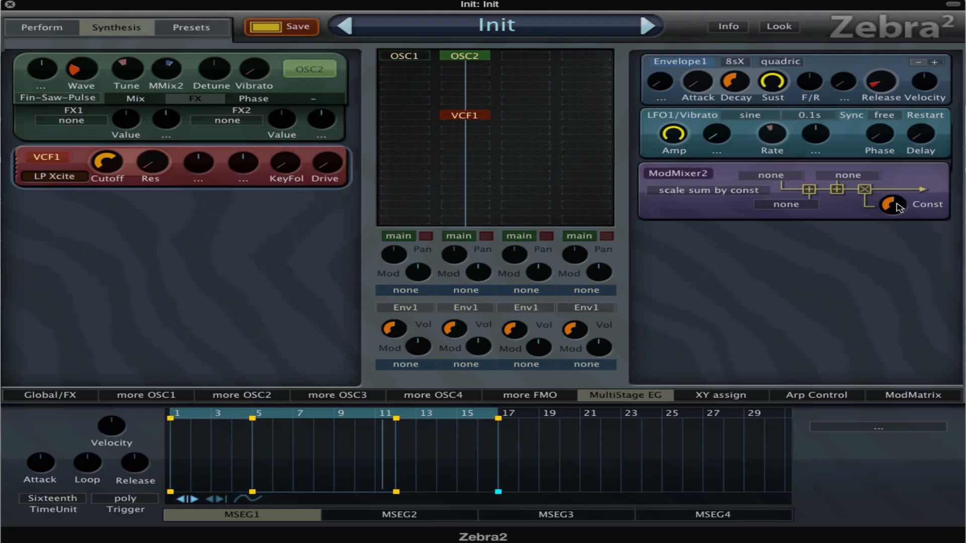
mouse_move(795, 182)
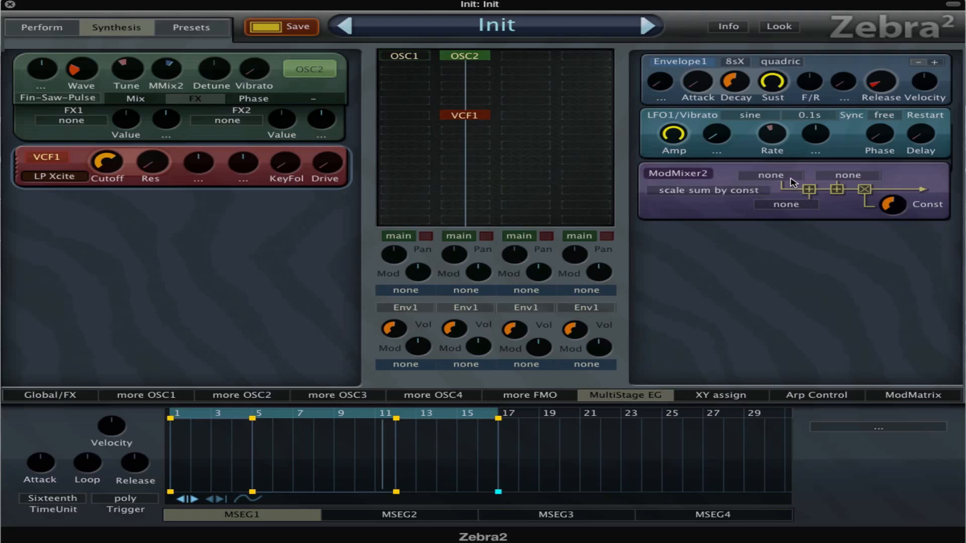
click(770, 175)
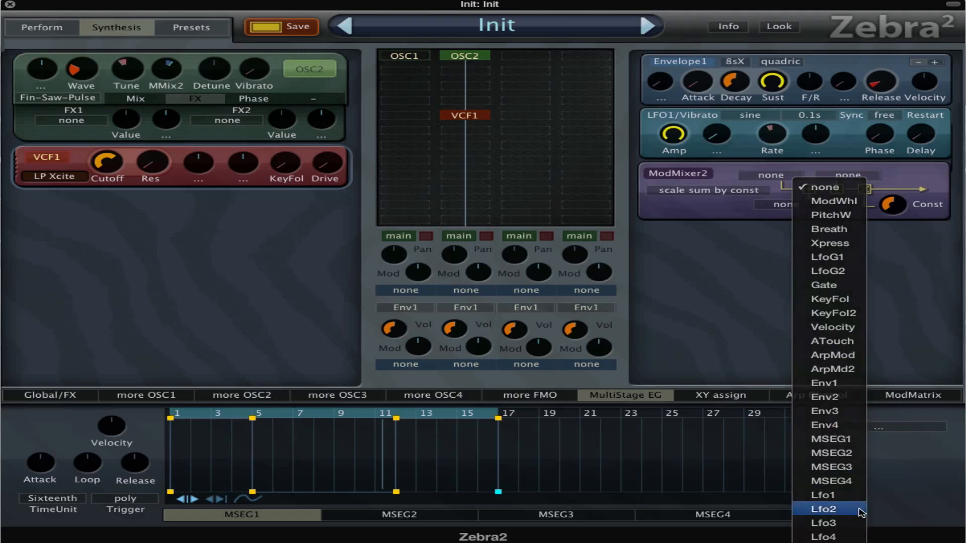
Assign Lfo2 and further LFO sources to ModMixer2's inputs and turn its constant fully down.
click(823, 509)
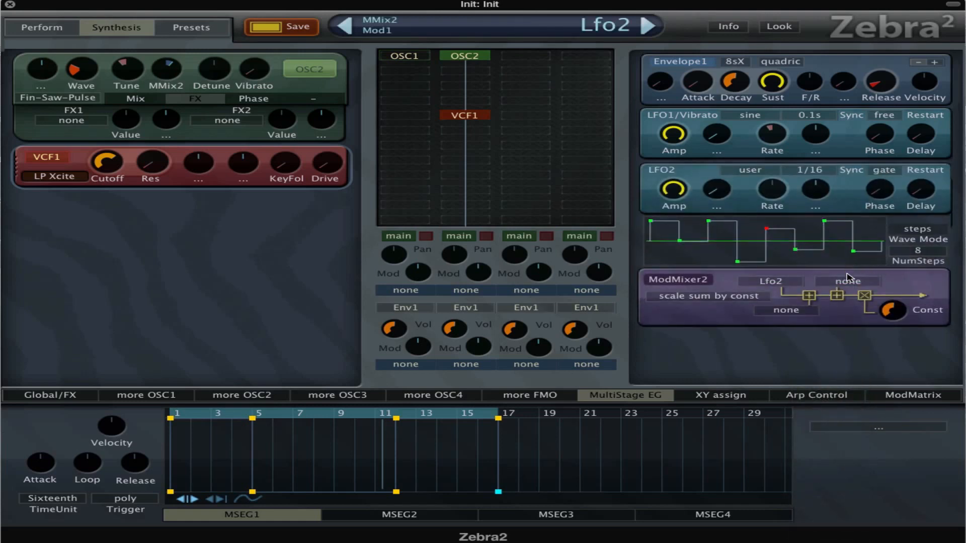
click(848, 281)
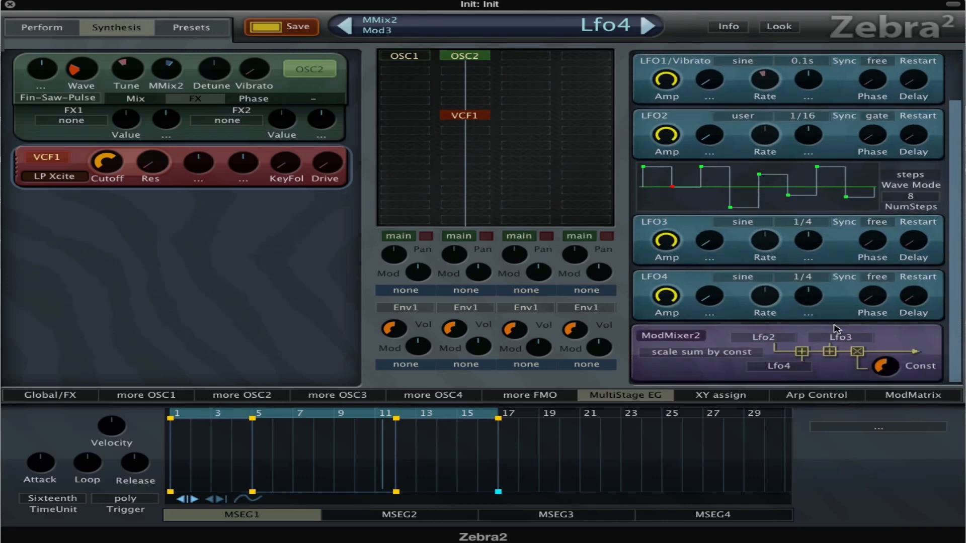
drag(887, 366, 891, 379)
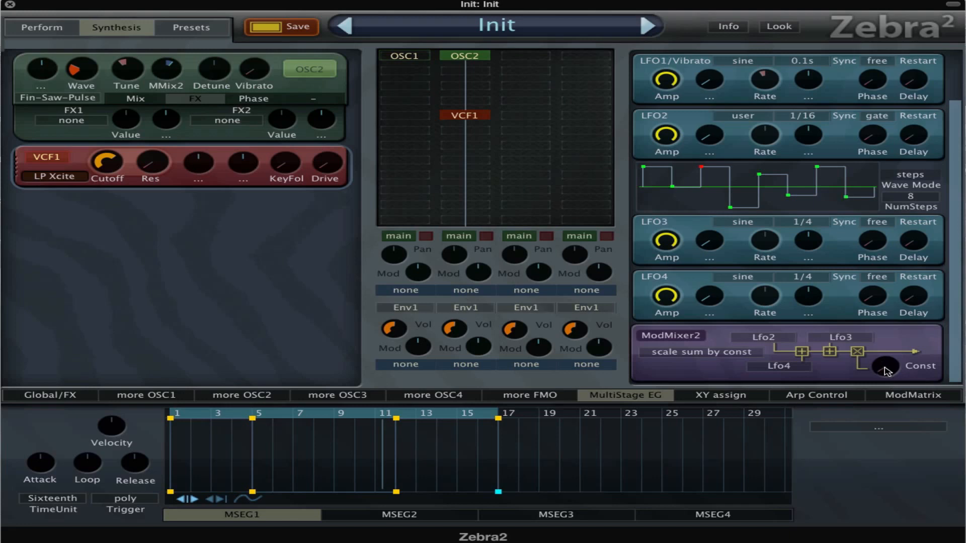
Switch ModMixer2 to sum modulations mode with its constant back at 0.00.
drag(887, 365, 887, 345)
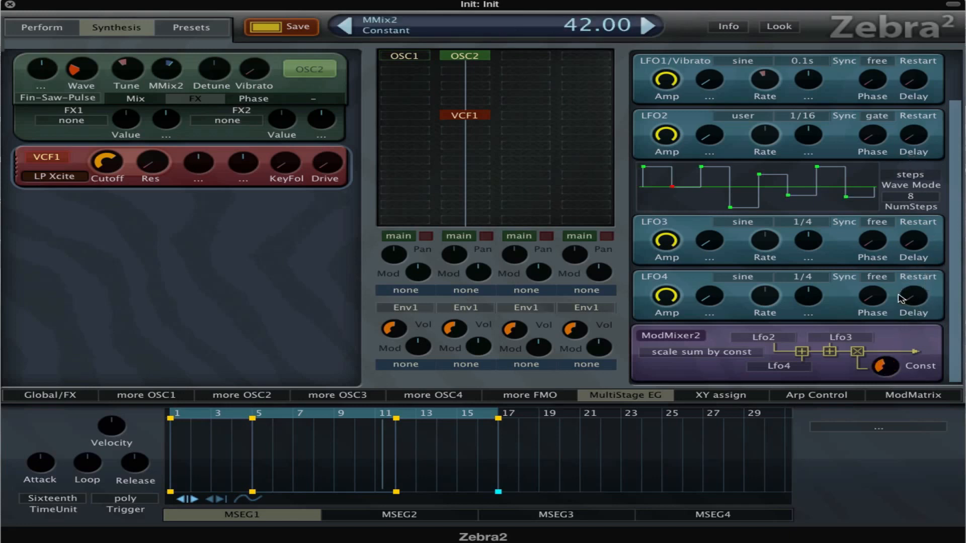
click(699, 352)
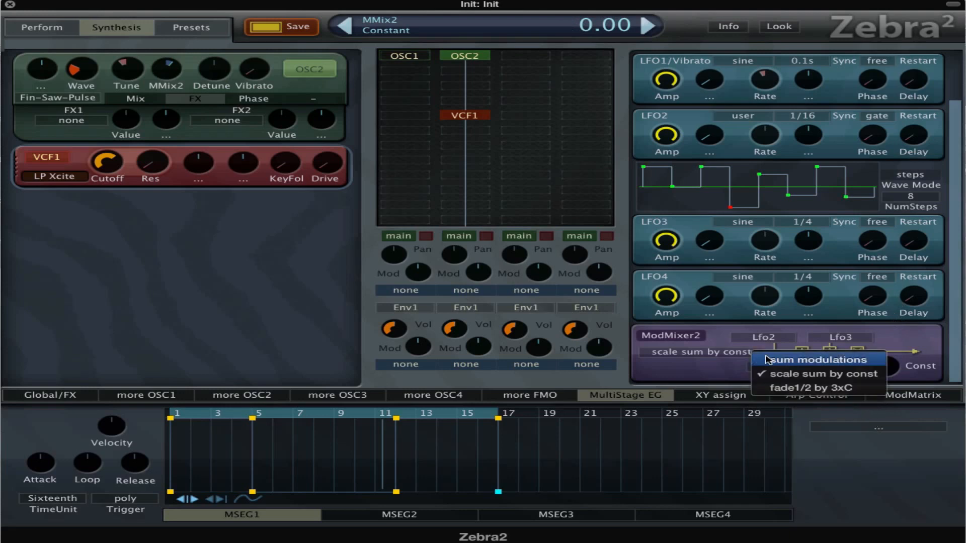
click(813, 360)
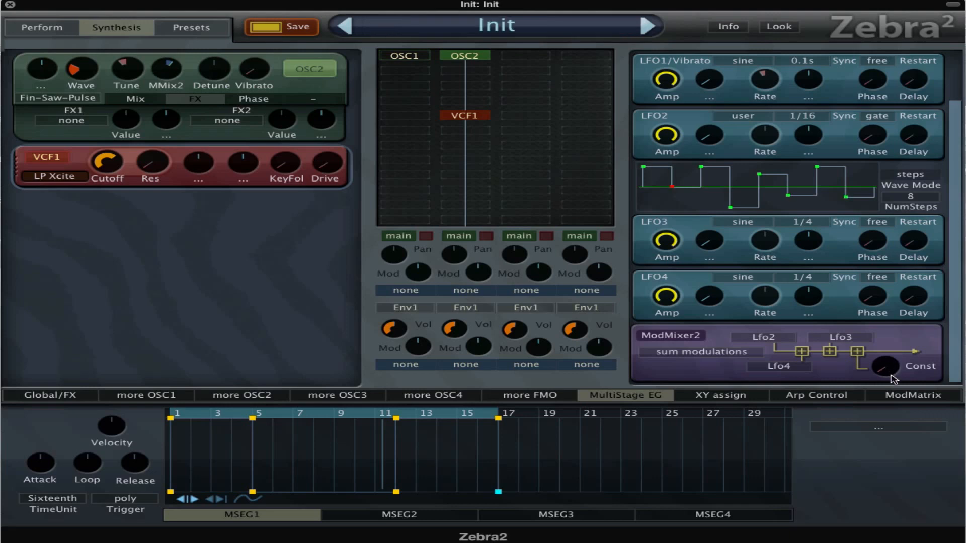
drag(886, 365, 887, 369)
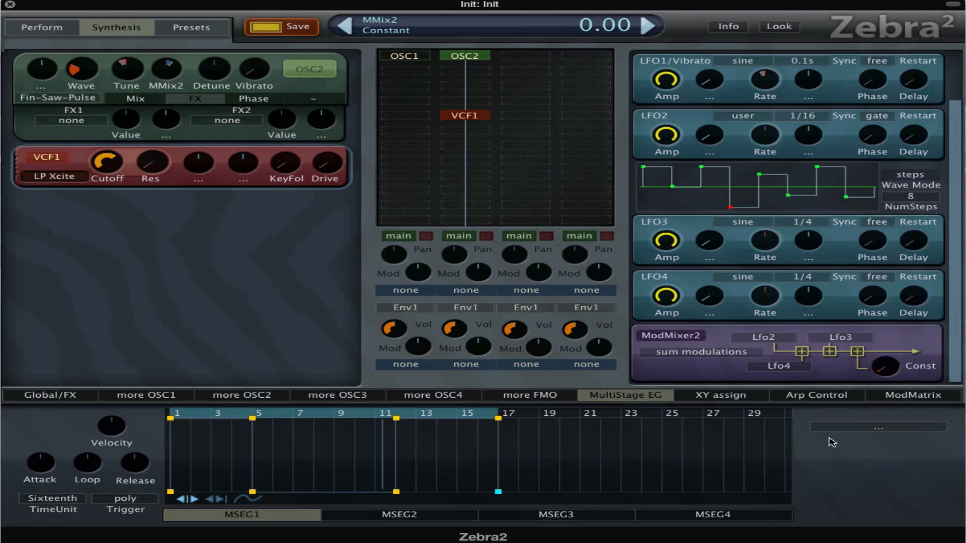
Set ModMixer2 to fade1/2 by 3xC so it crossfades its first two inputs.
click(700, 352)
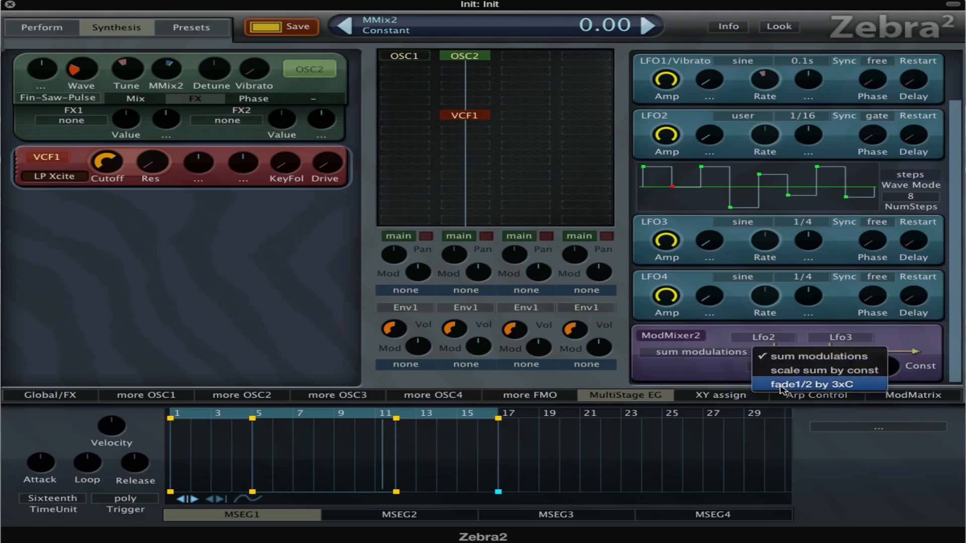
click(820, 383)
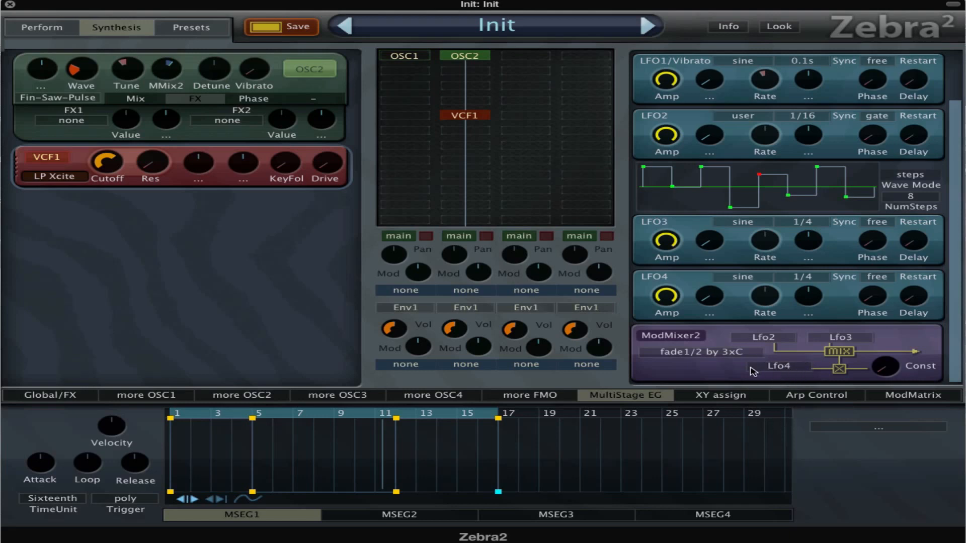
mouse_move(828, 375)
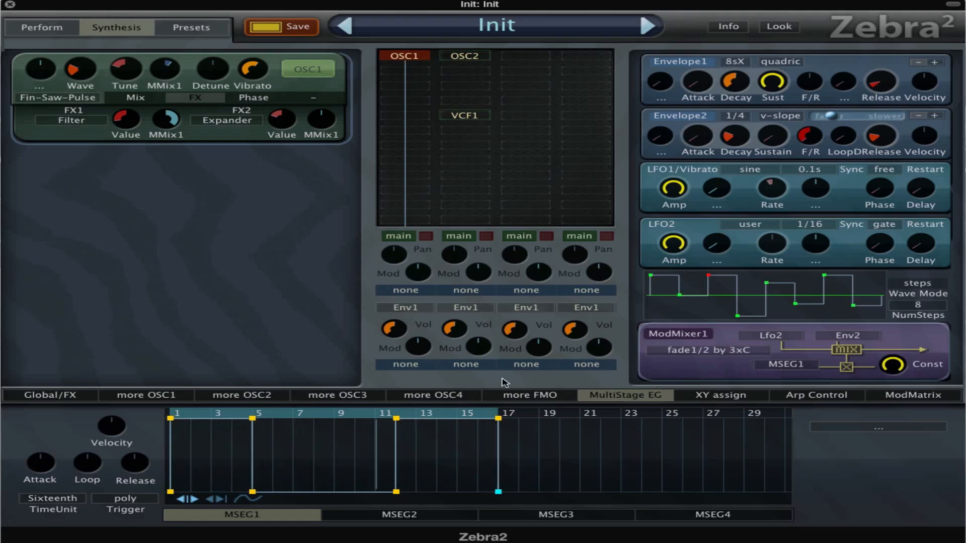
mouse_move(171, 128)
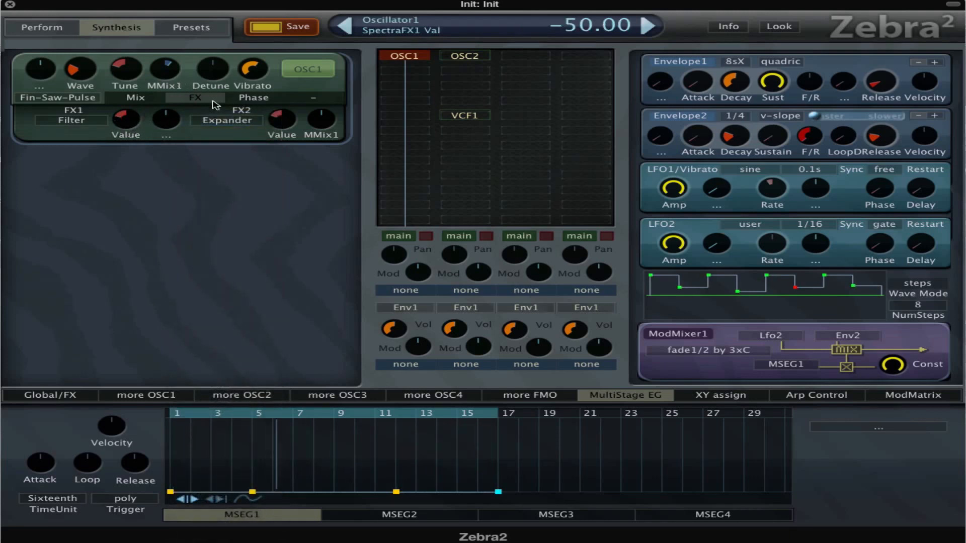
Set the oscillator effect value to 30 and quantize LFO2's step pattern to four levels.
drag(126, 118, 133, 110)
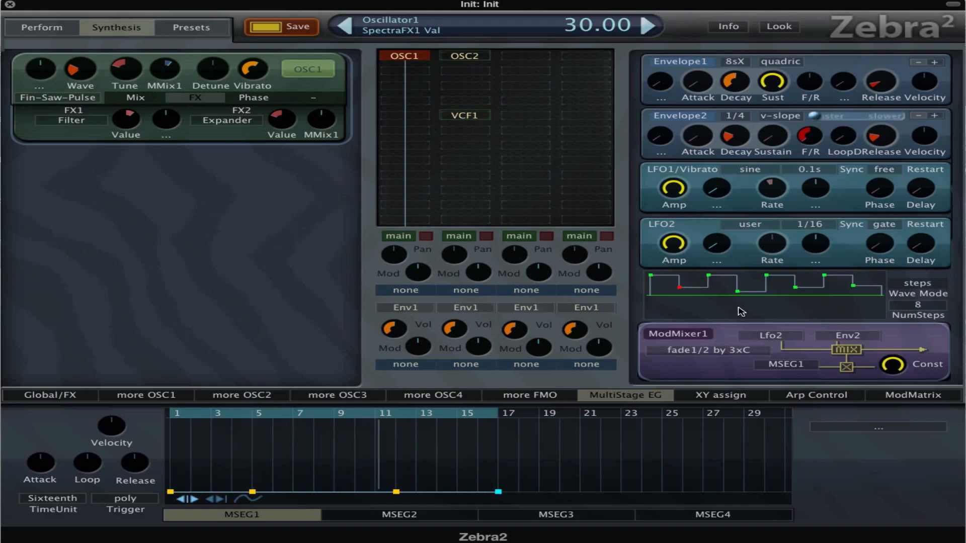
right_click(764, 296)
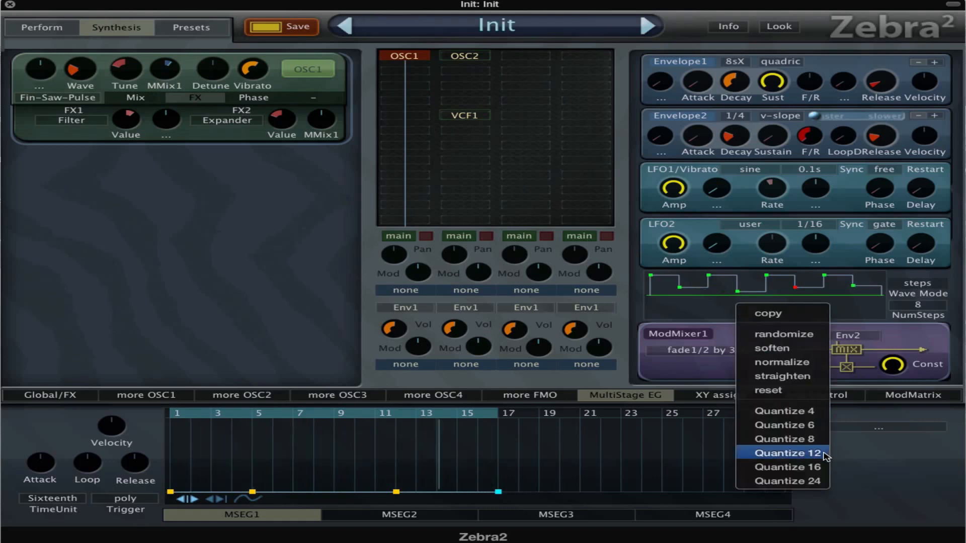
click(790, 454)
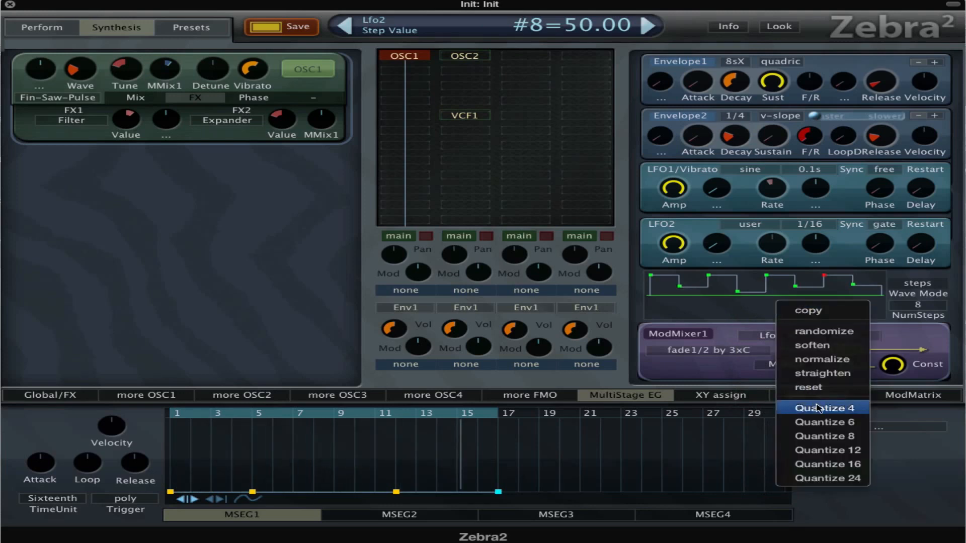
click(827, 408)
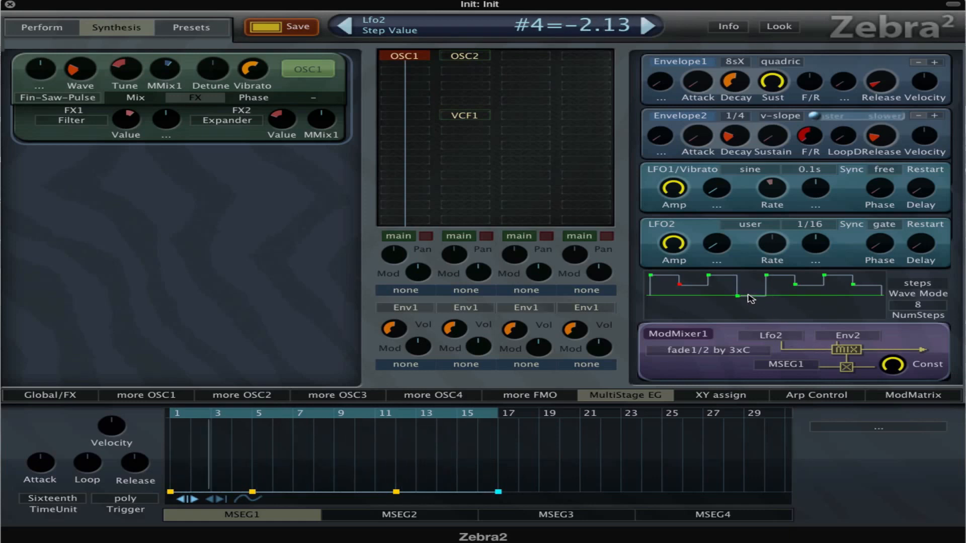
right_click(751, 296)
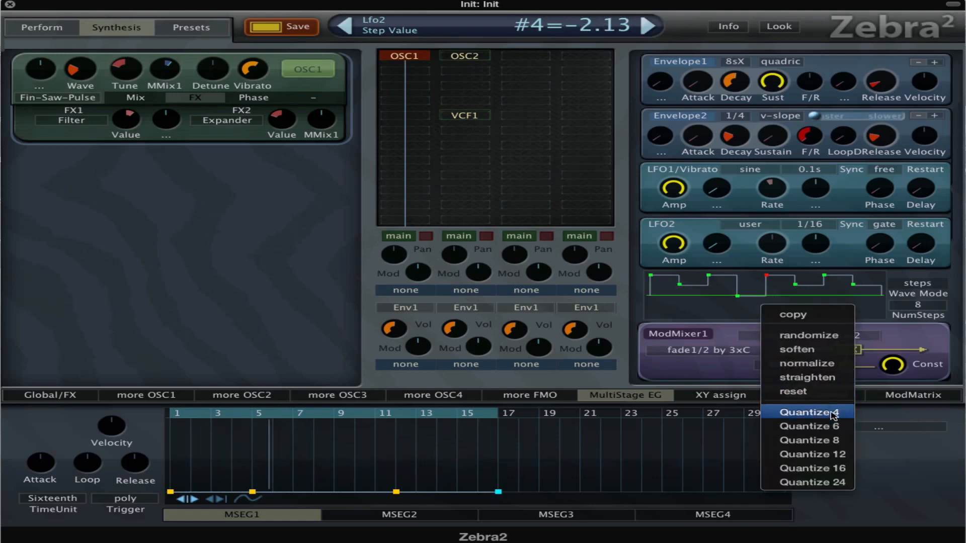
click(807, 413)
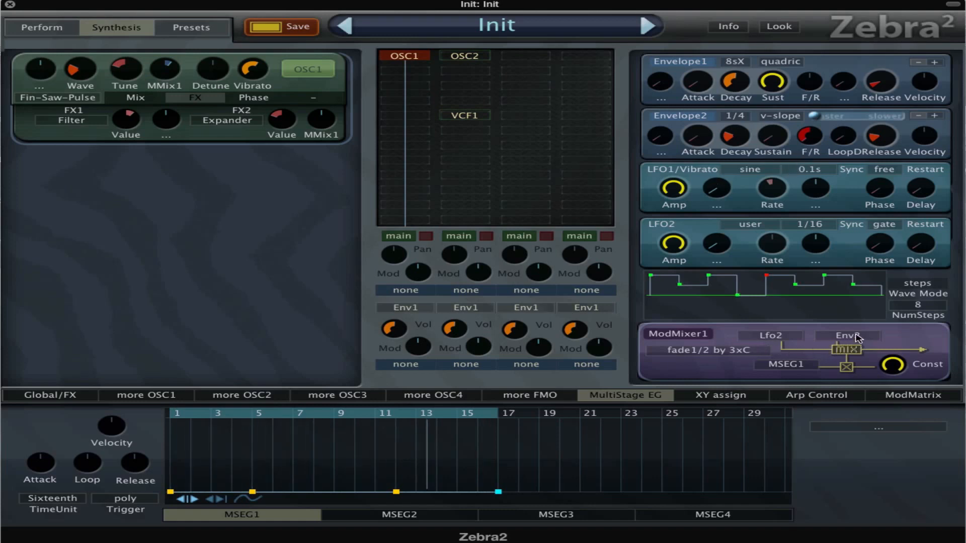
Change ModMixer1's second input and give LFO3 a user step waveform with eight steps at 1/8.
click(844, 335)
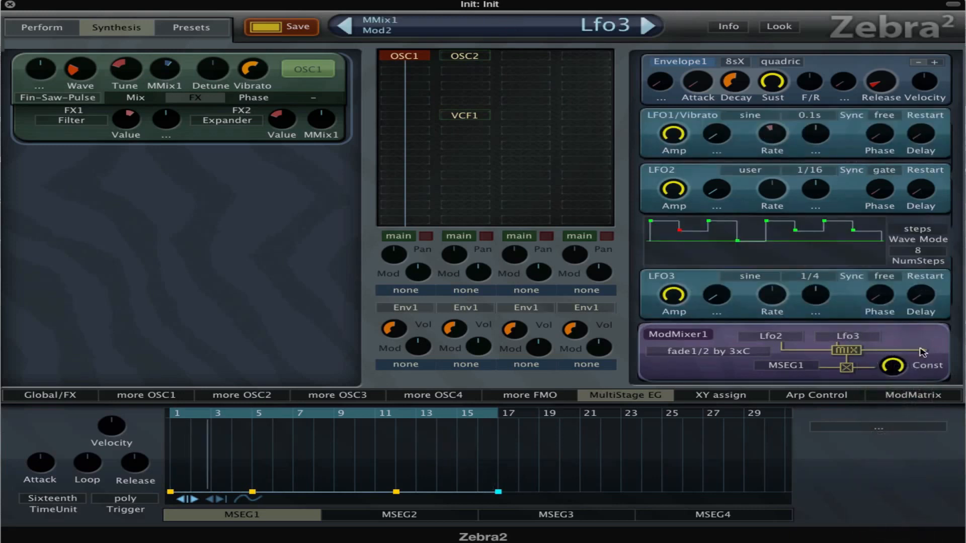
click(750, 275)
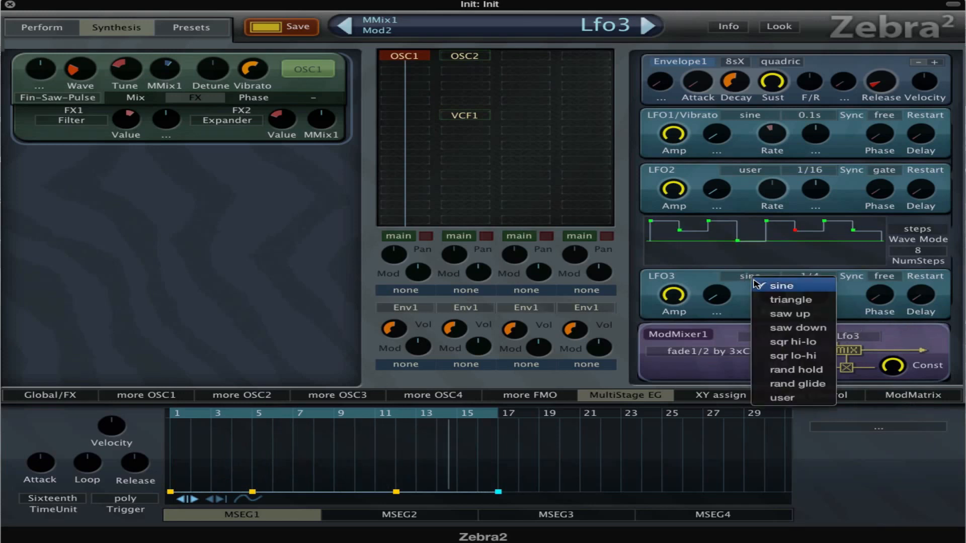
click(779, 398)
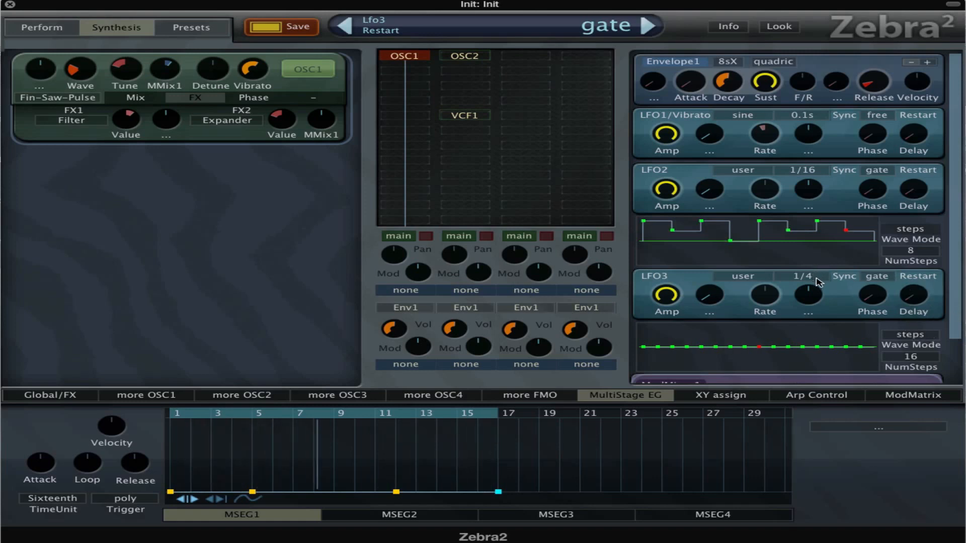
click(801, 275)
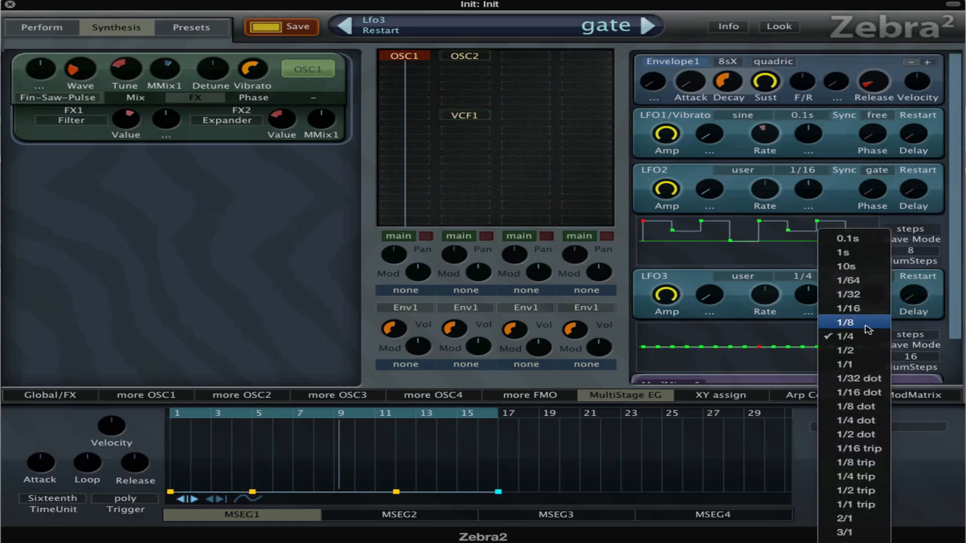
click(845, 323)
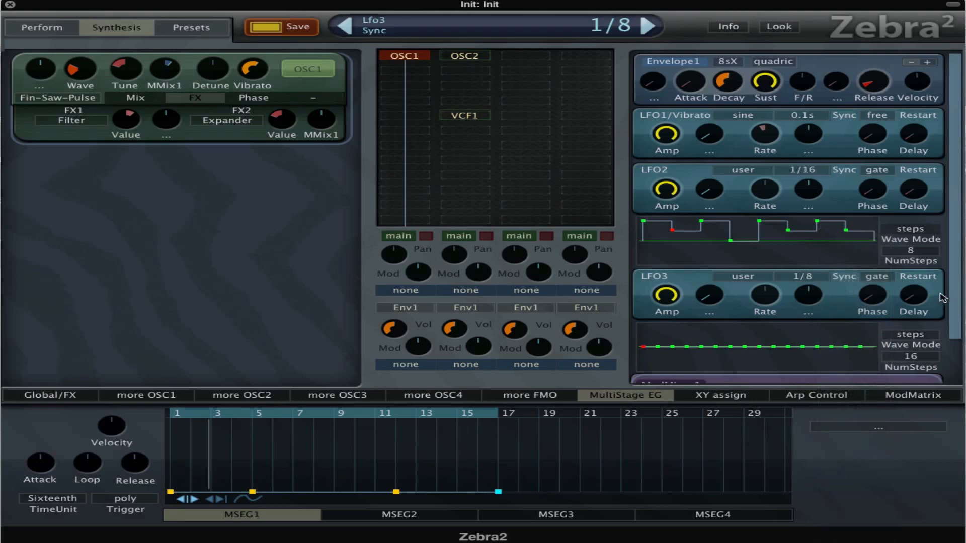
scroll(down, 3)
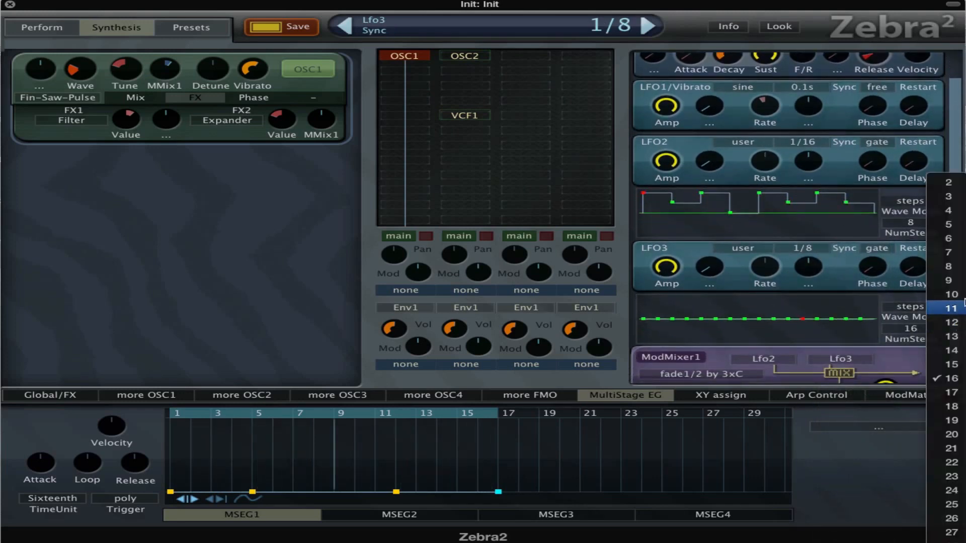
click(948, 219)
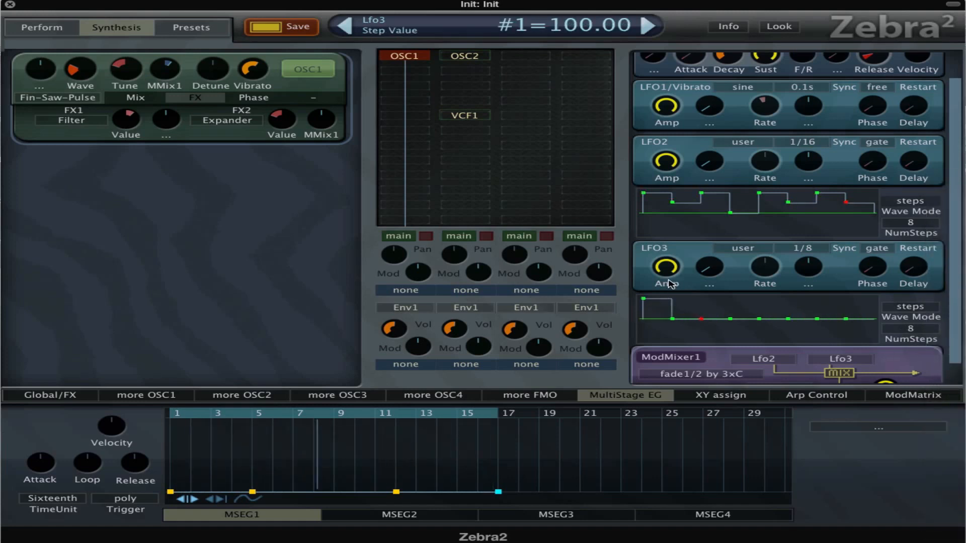
Raise LFO3 step 7 to full height and quantize its step values.
click(673, 317)
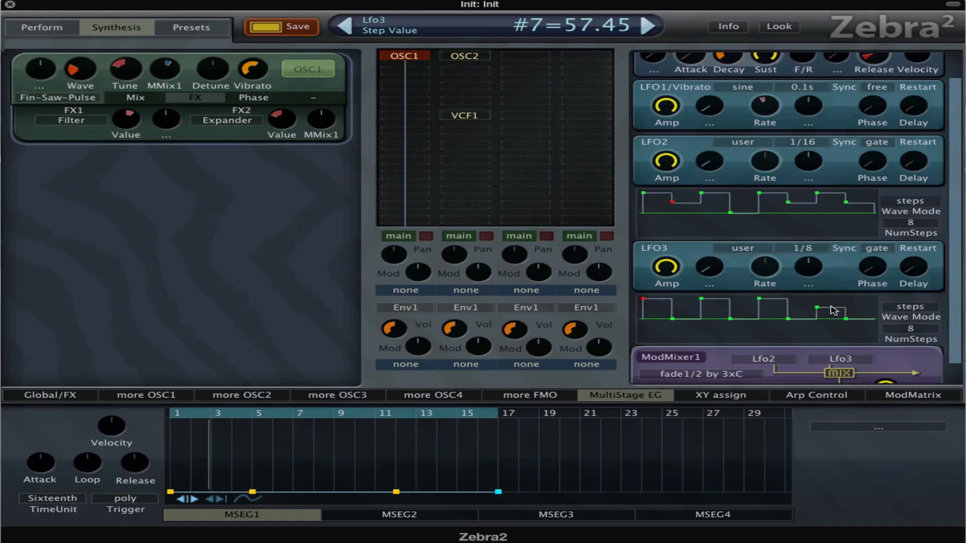
drag(832, 311, 832, 300)
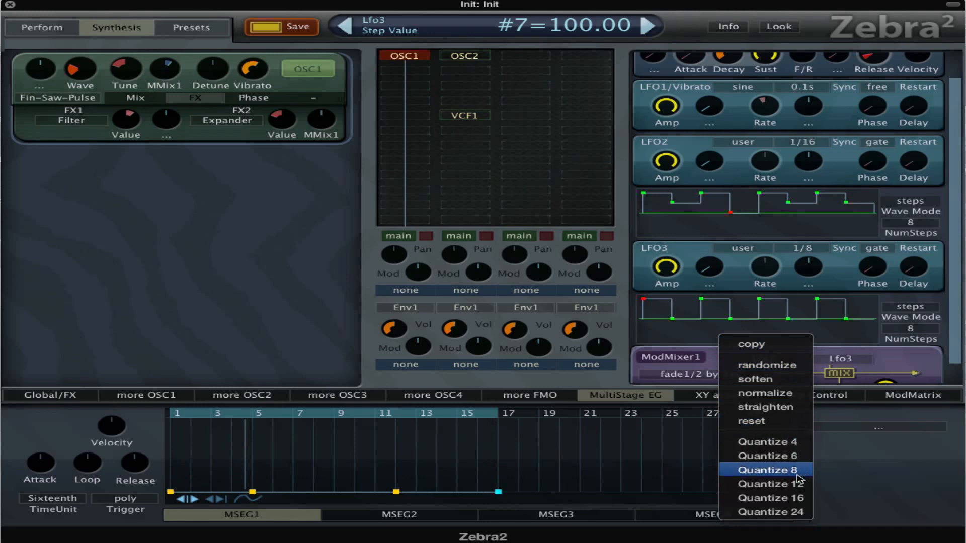
click(766, 470)
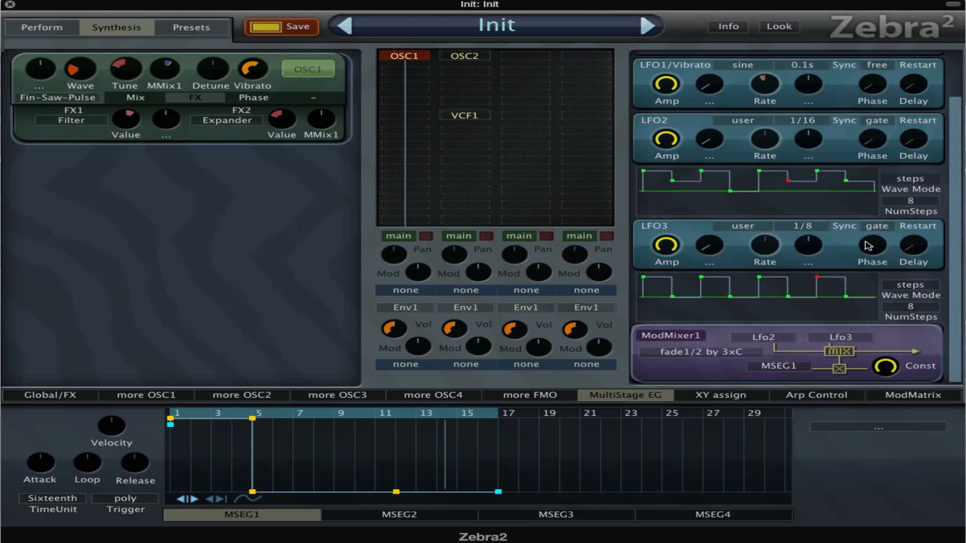
Set LFO3's sync rate to 1/32.
click(801, 226)
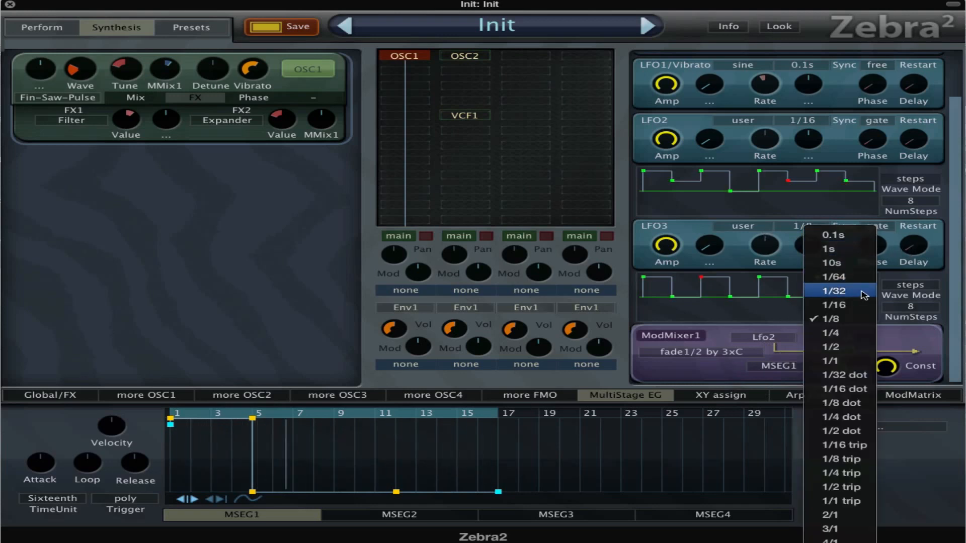
click(833, 290)
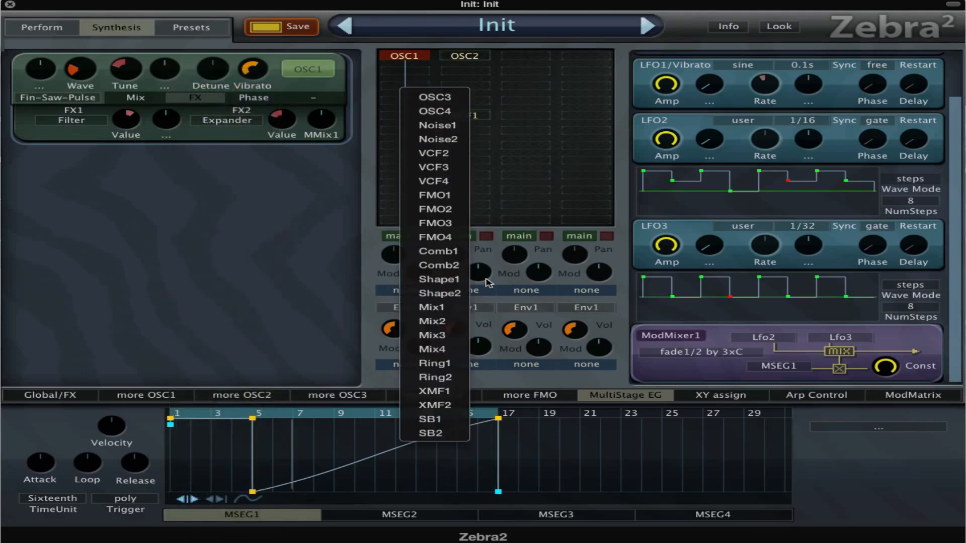
mouse_move(432, 166)
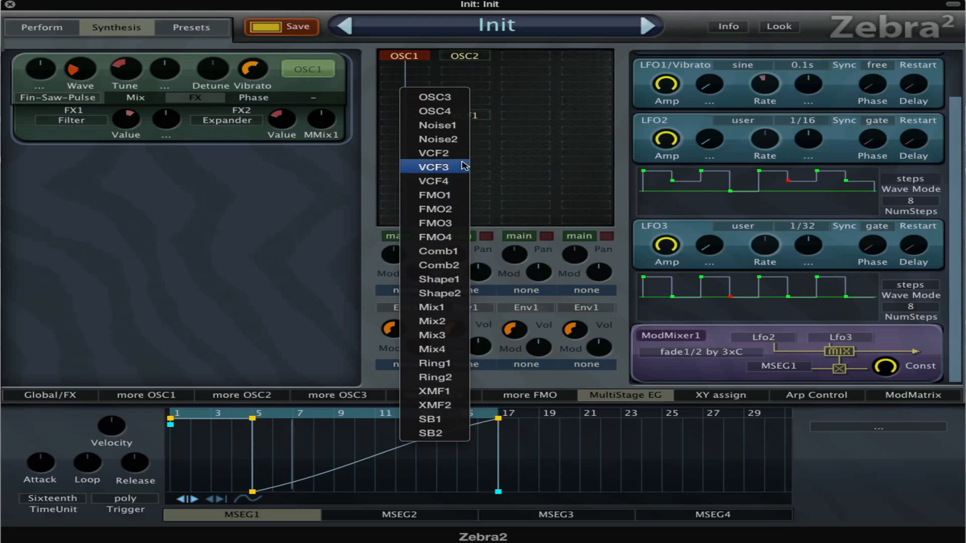
Add VCF2 LP Xcite after OSC1 and assign MMix1 as modulation source on a filter knob.
click(433, 152)
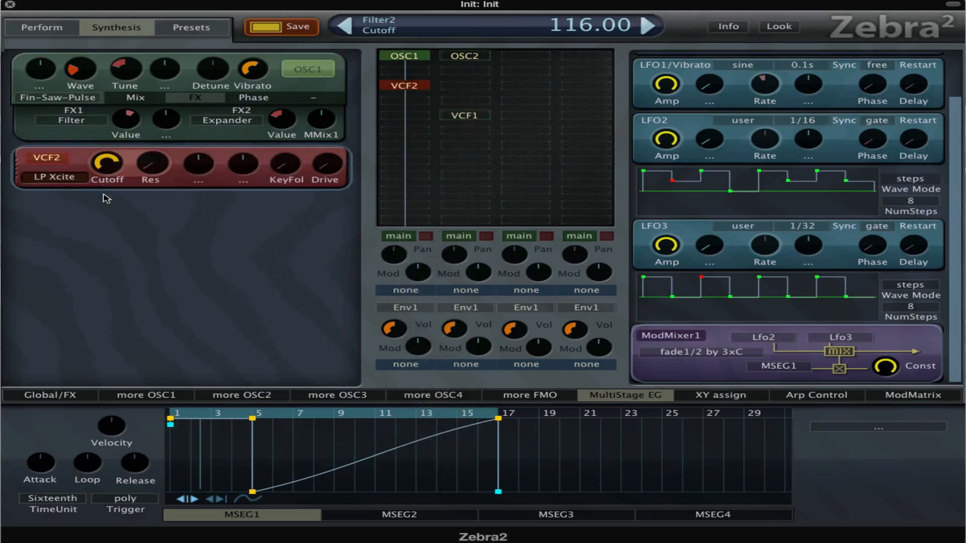
right_click(127, 120)
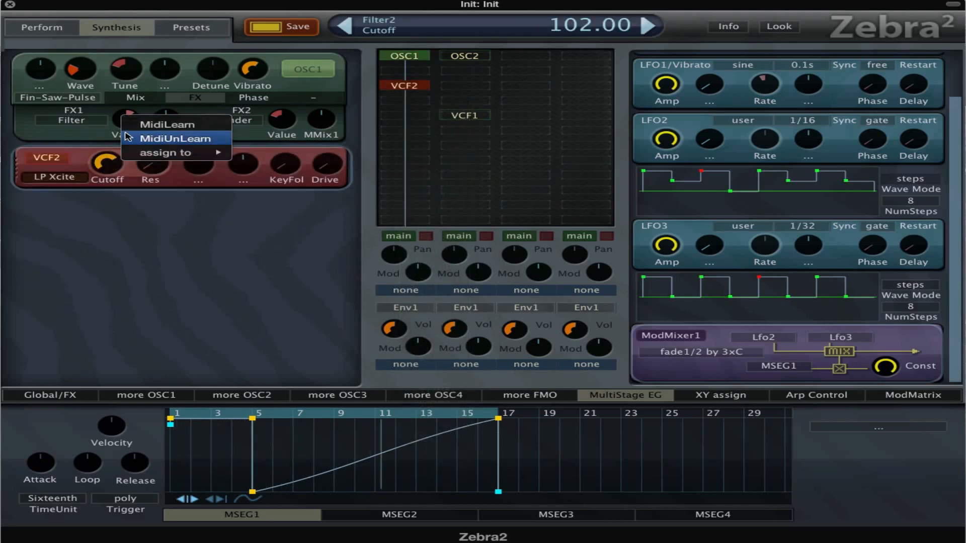
click(174, 138)
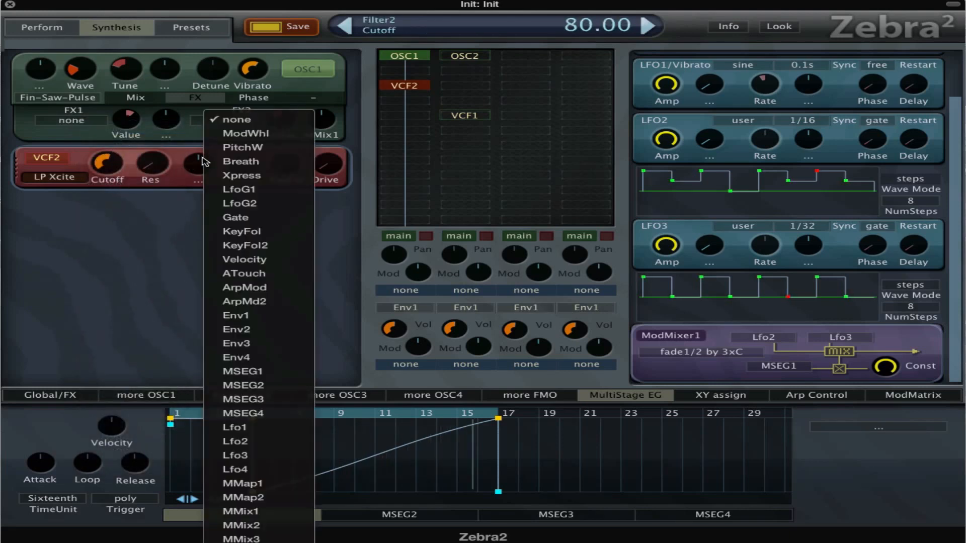
mouse_move(241, 525)
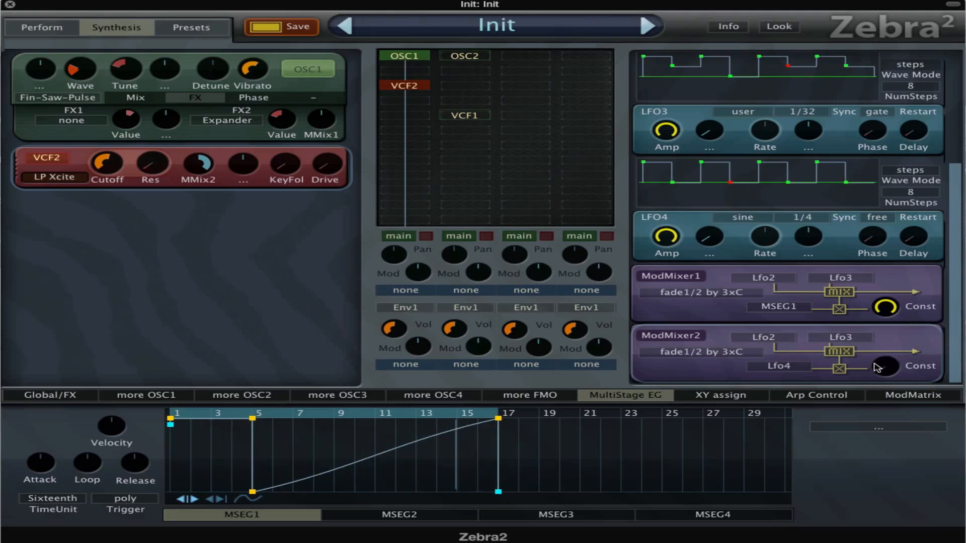
drag(885, 365, 885, 345)
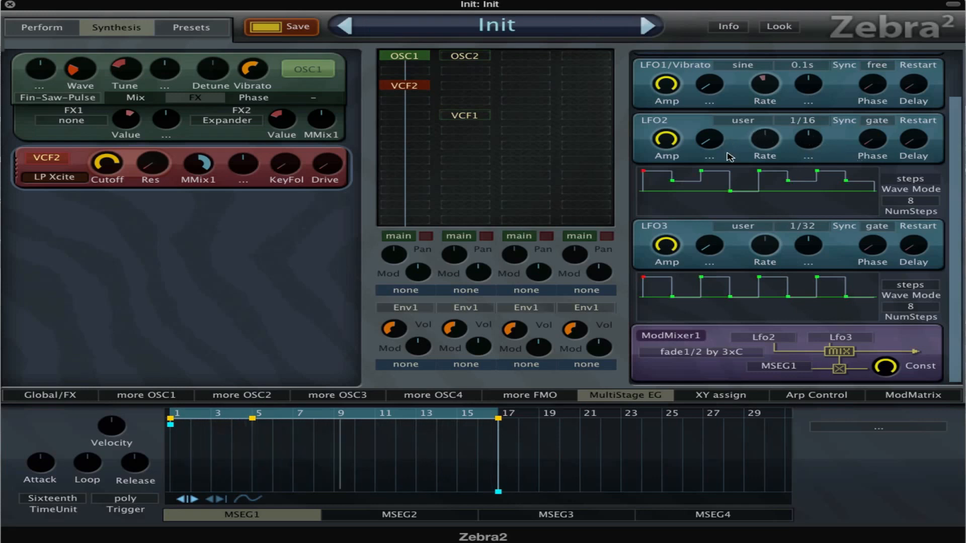
Reshape the LFO3 step pattern into an up-and-down shape across steps 2, 3, 5 and 8.
drag(787, 180, 787, 215)
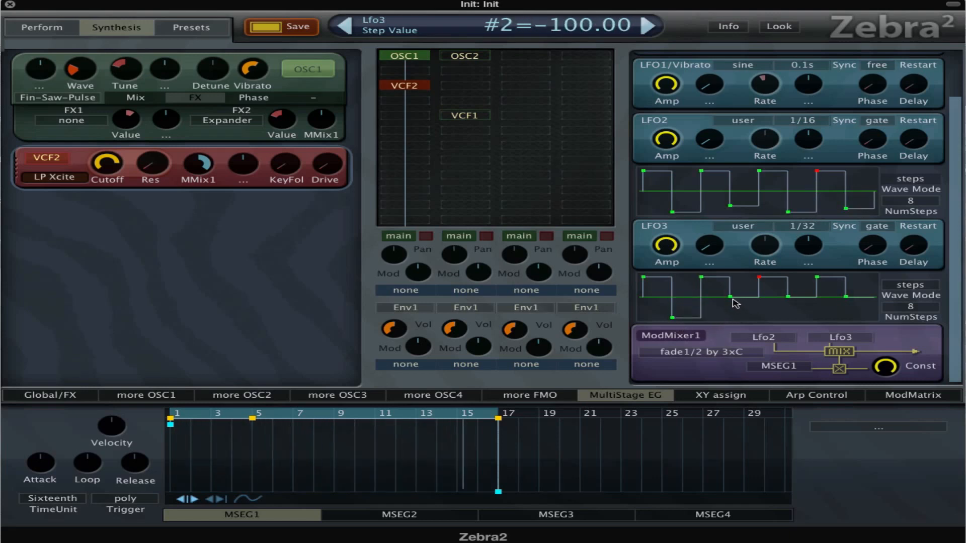
drag(730, 302, 730, 285)
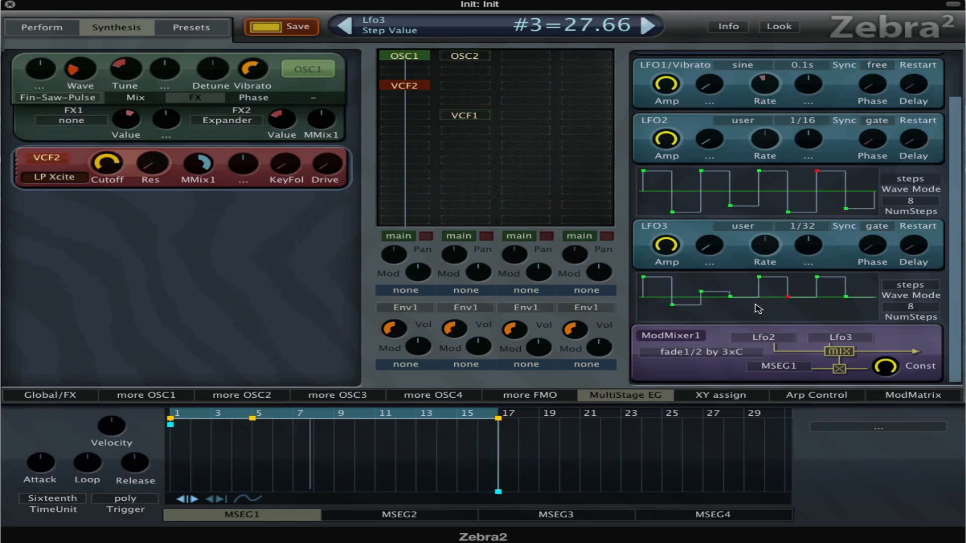
drag(757, 298, 772, 316)
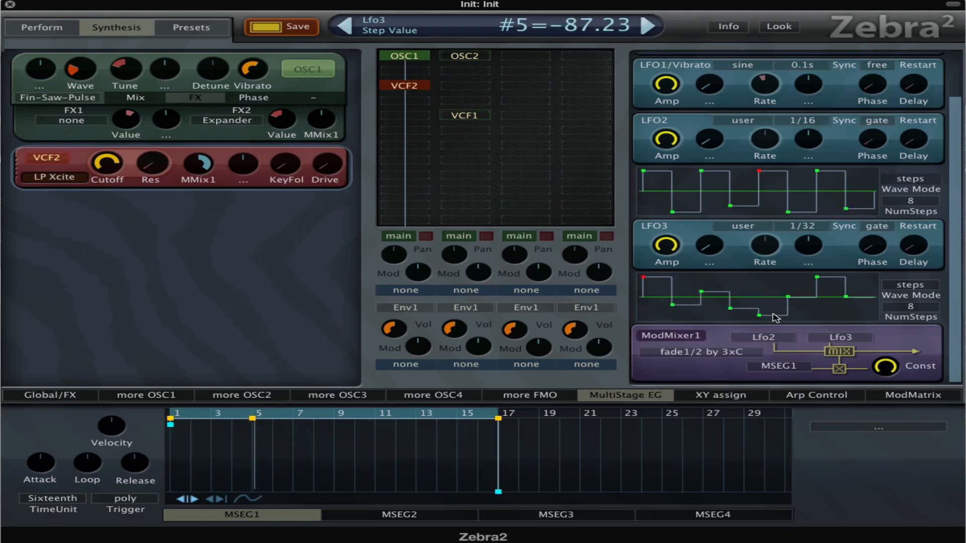
drag(774, 317, 830, 305)
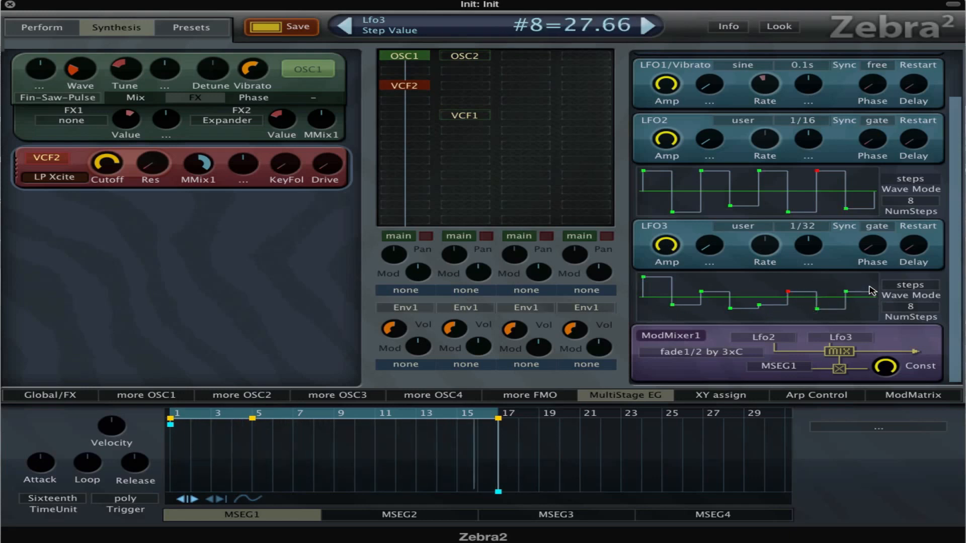
drag(870, 290, 870, 277)
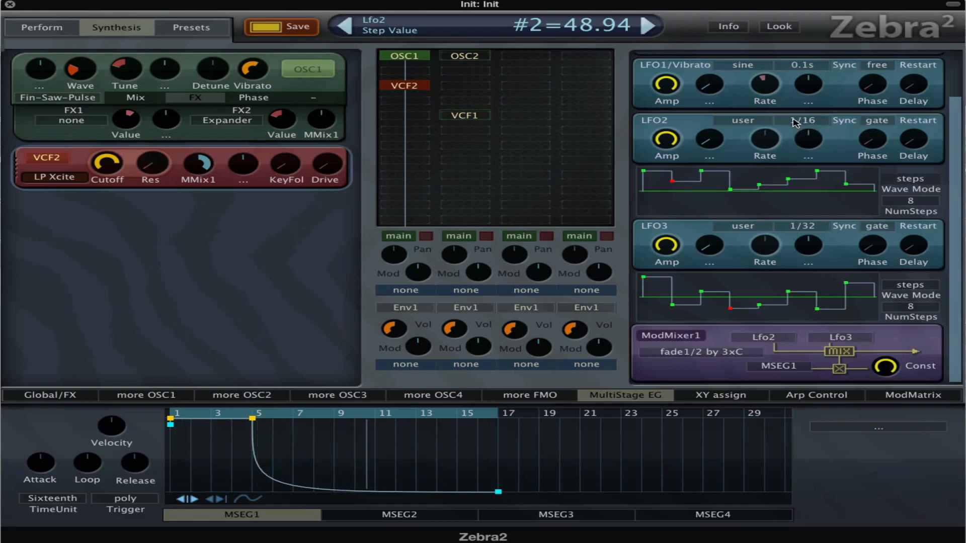
Switch LFO2 to a saw down waveform and adjust the VCF2 cutoff.
click(744, 119)
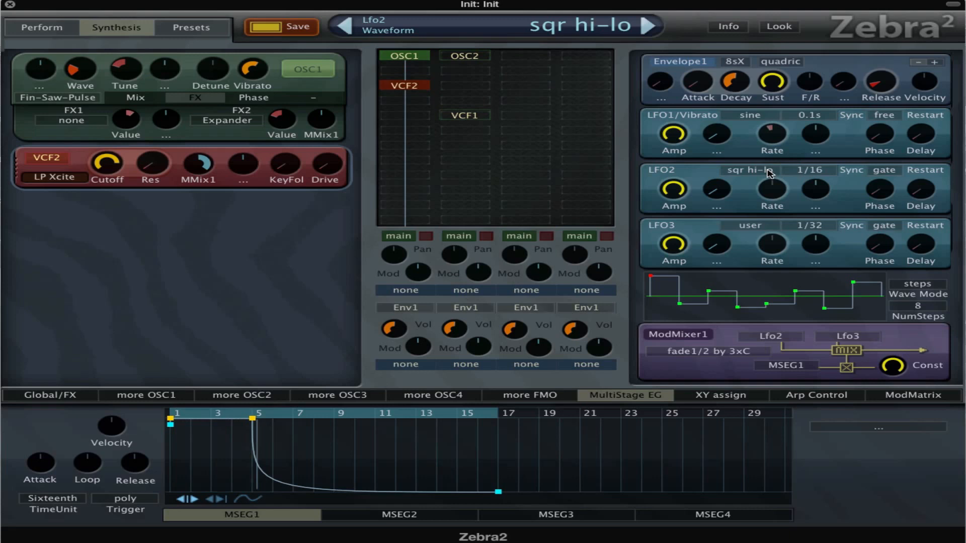
click(748, 169)
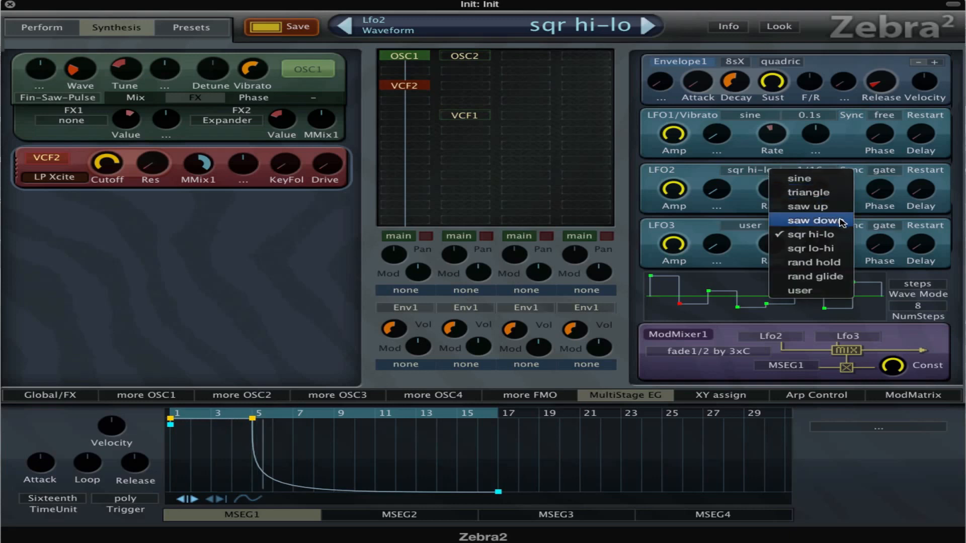
click(813, 220)
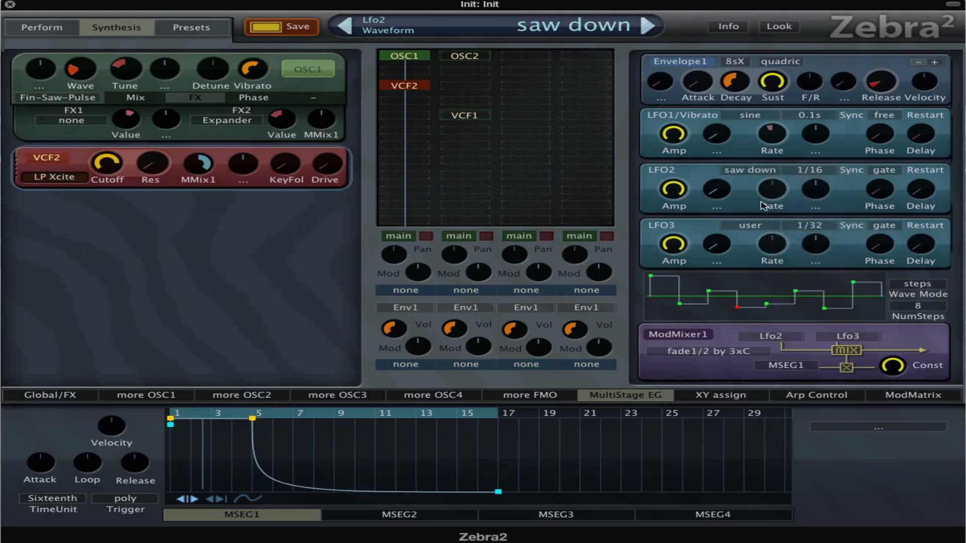
mouse_move(743, 337)
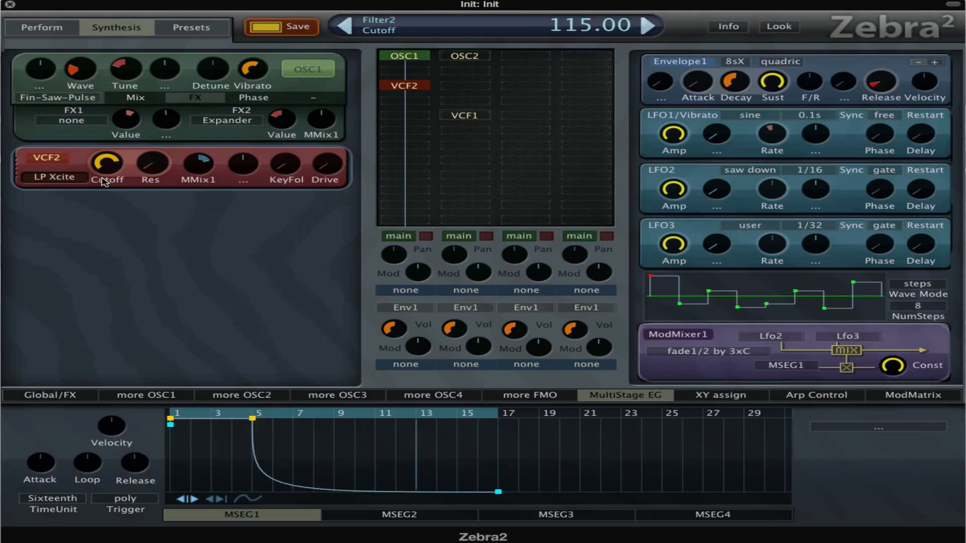
drag(252, 416, 253, 416)
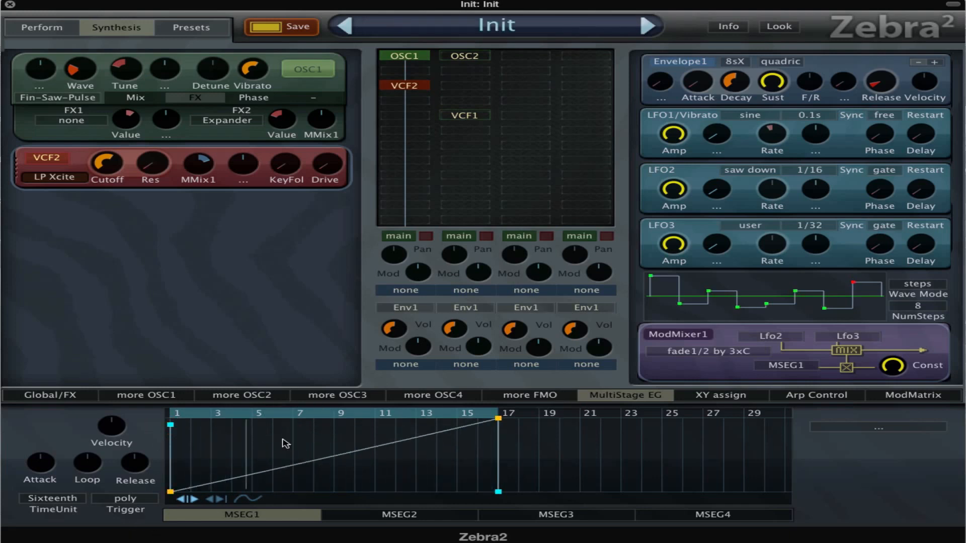
Raise LFO3 step 6, set its rate to 1/16, and give VCF2's second slot MMix1 at -110 depth.
drag(750, 302, 751, 287)
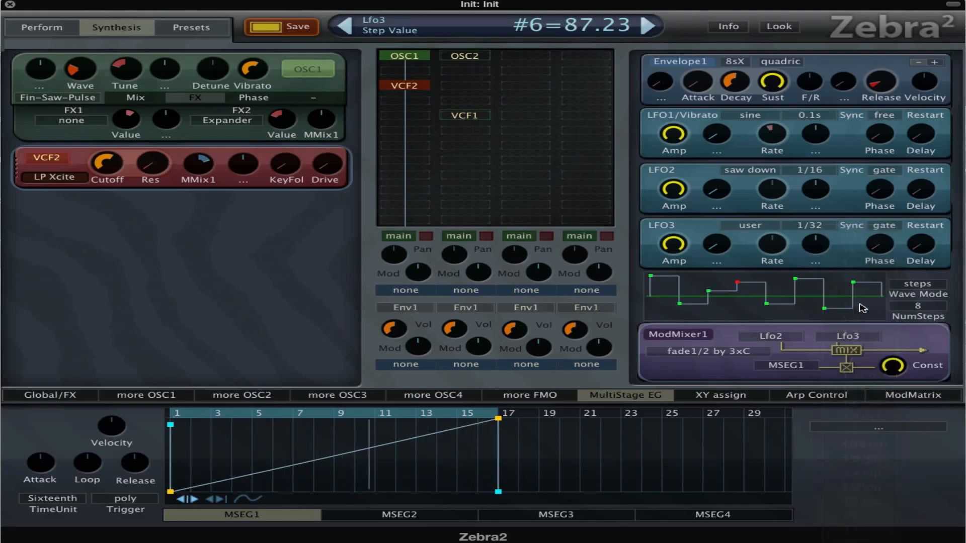
click(811, 224)
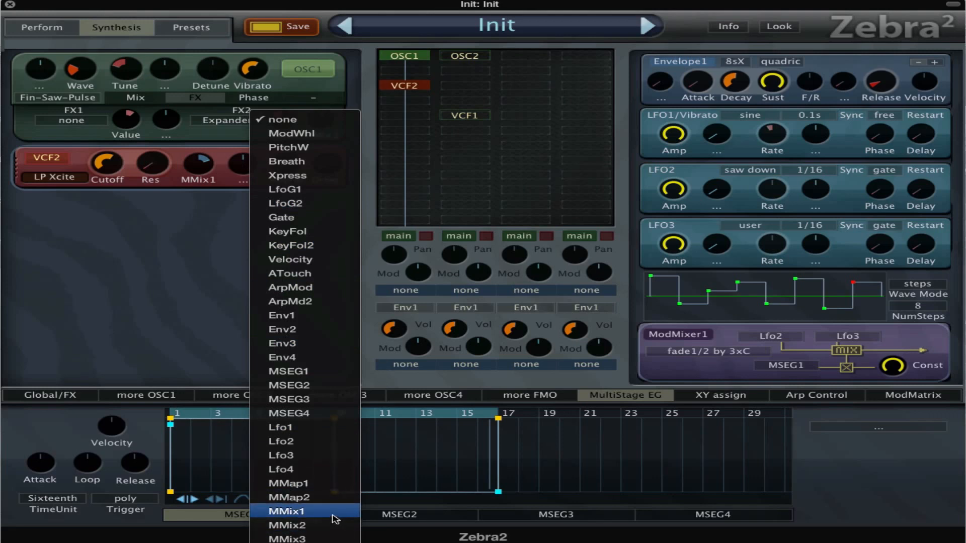
click(285, 511)
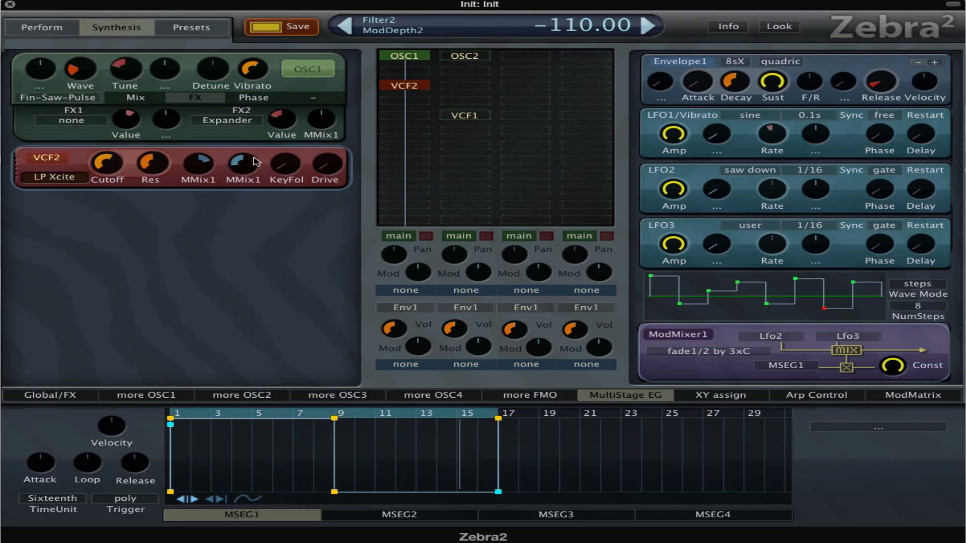
drag(125, 70, 124, 56)
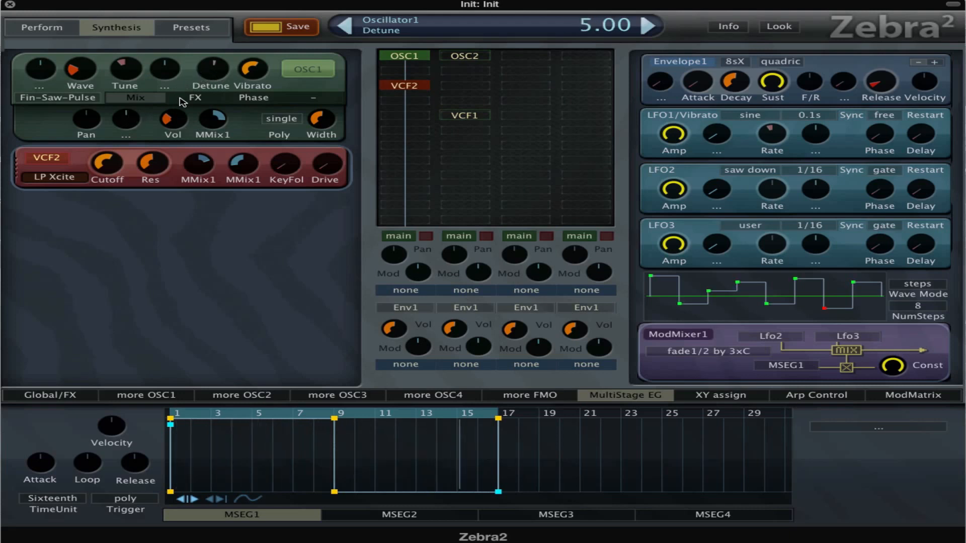
mouse_move(147, 100)
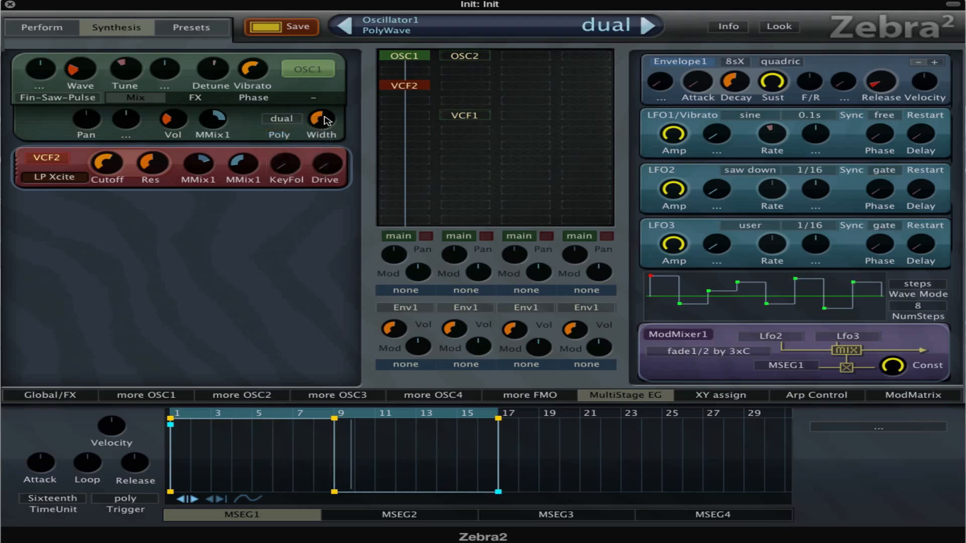
Change OSC1's FX1 effect from Bandworks to Ripples.
click(254, 97)
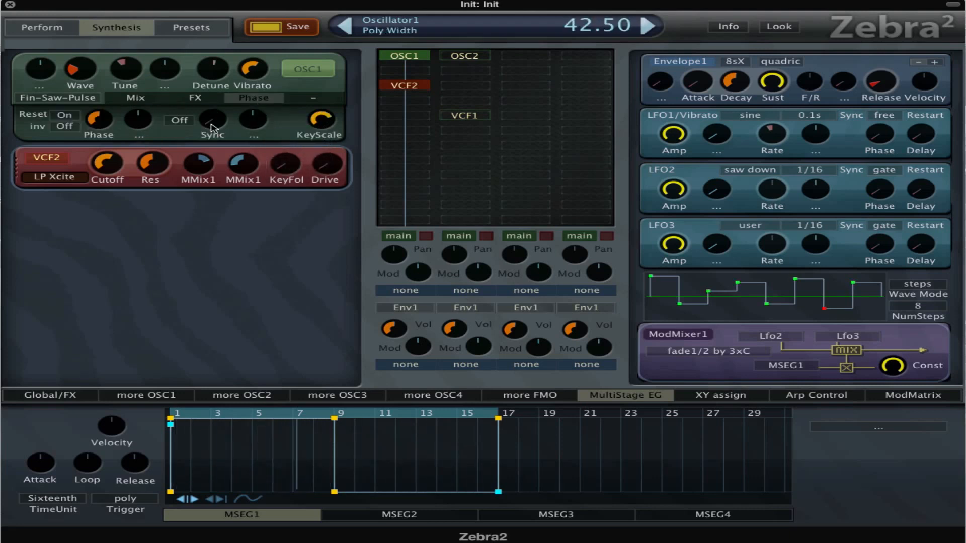
click(179, 120)
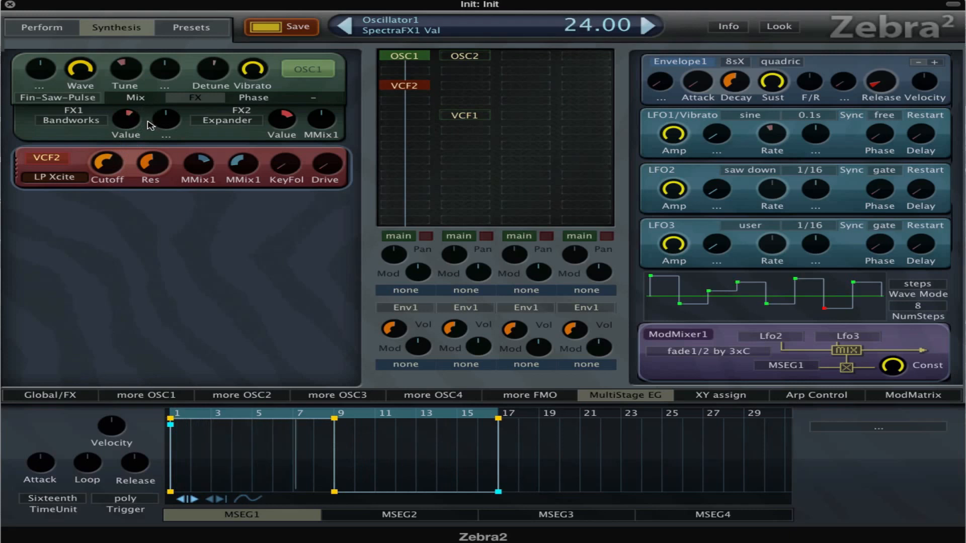
click(71, 120)
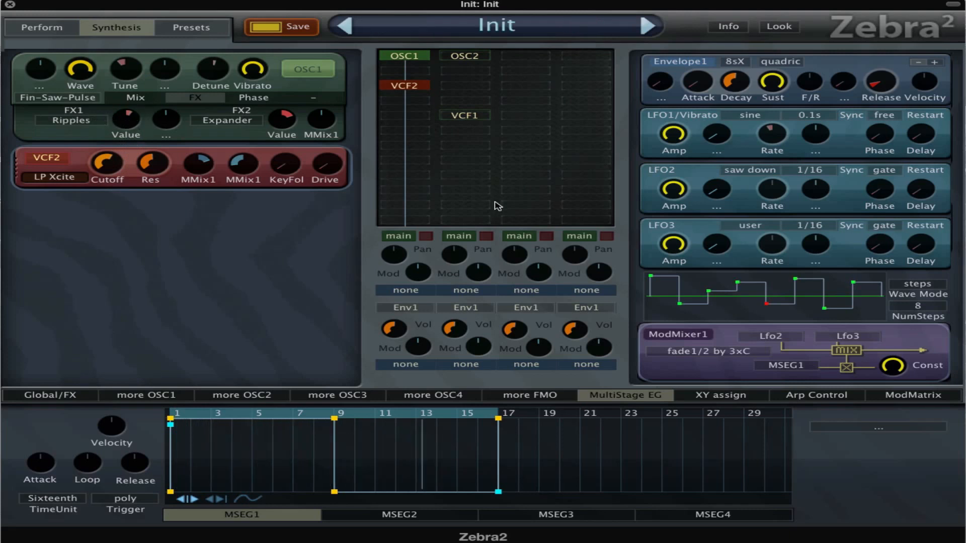